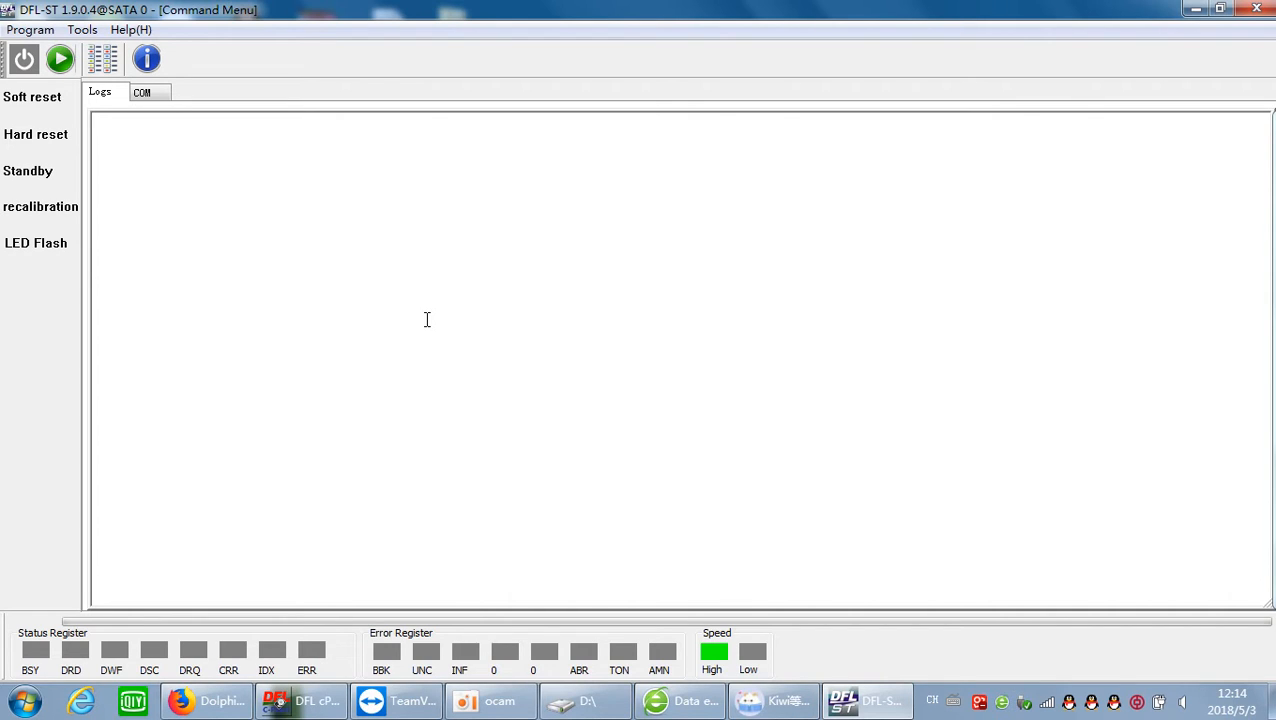
{"action": "mouse_move", "coordinate": [354, 324]}
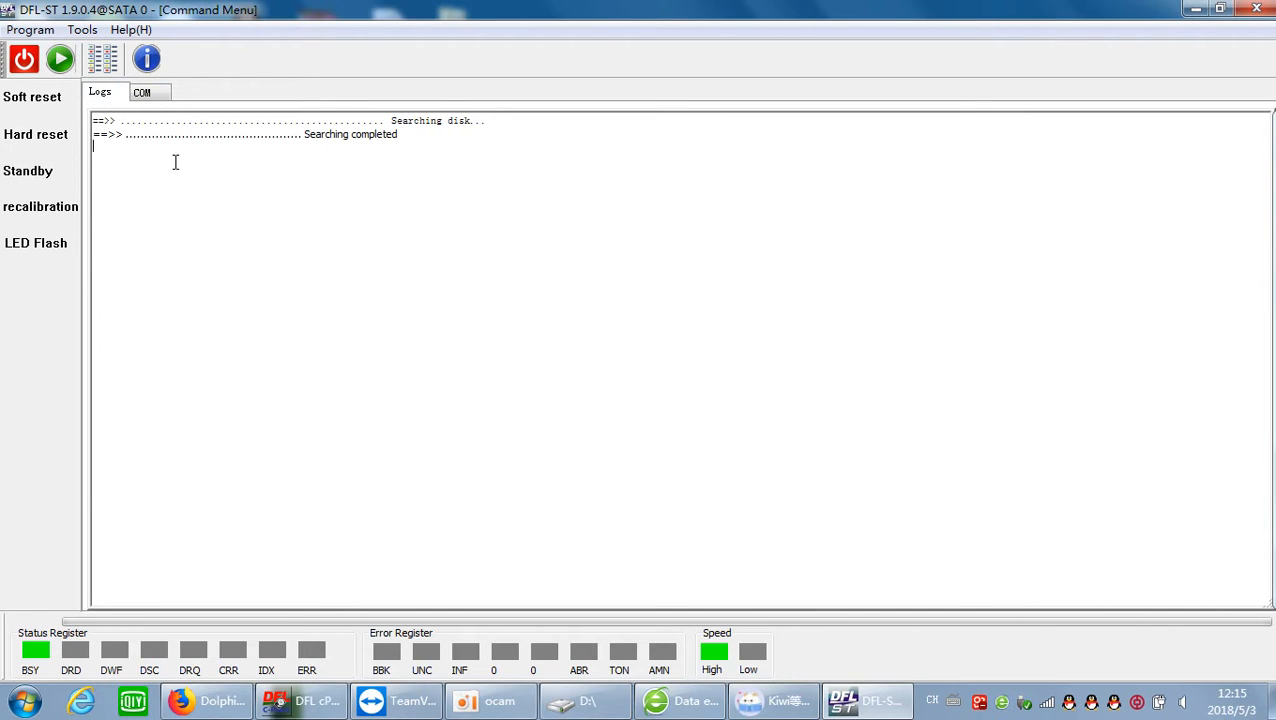
Step: Load the detected ST3000DM001 drive into the F3 workspace and switch to the COM terminal view
{"action": "left_click", "coordinate": [60, 60]}
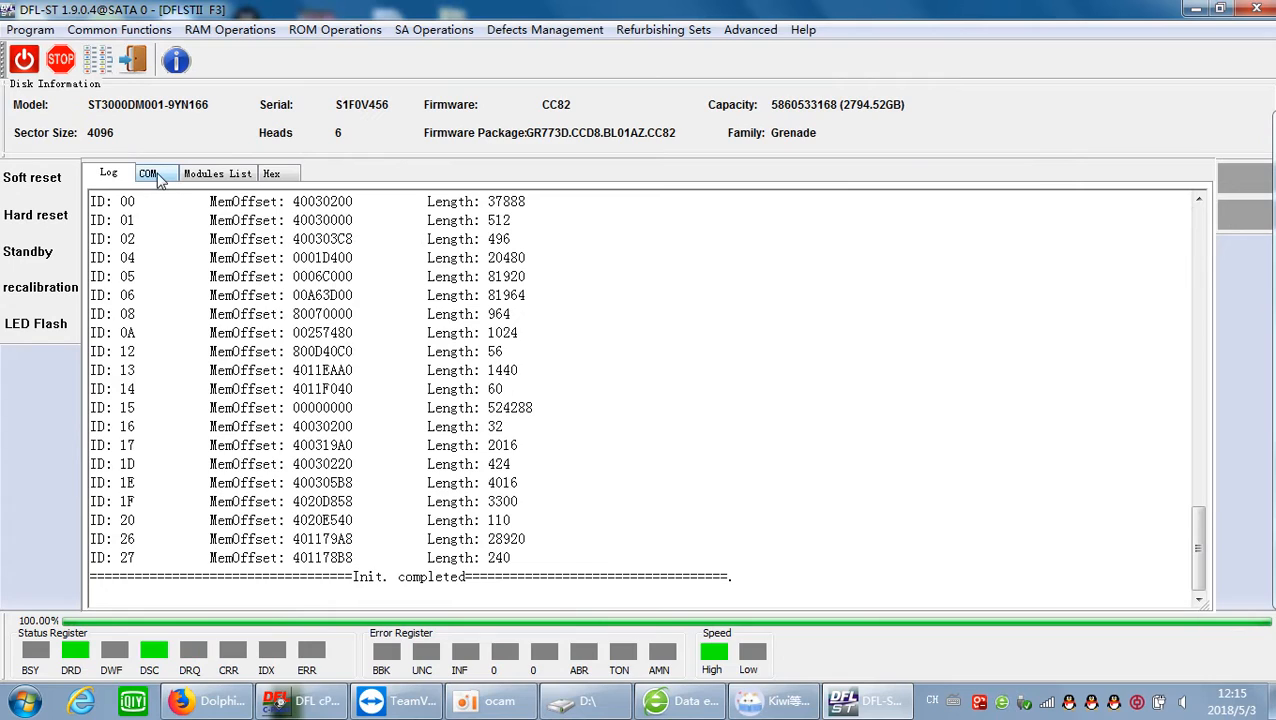
{"action": "left_click", "coordinate": [148, 172]}
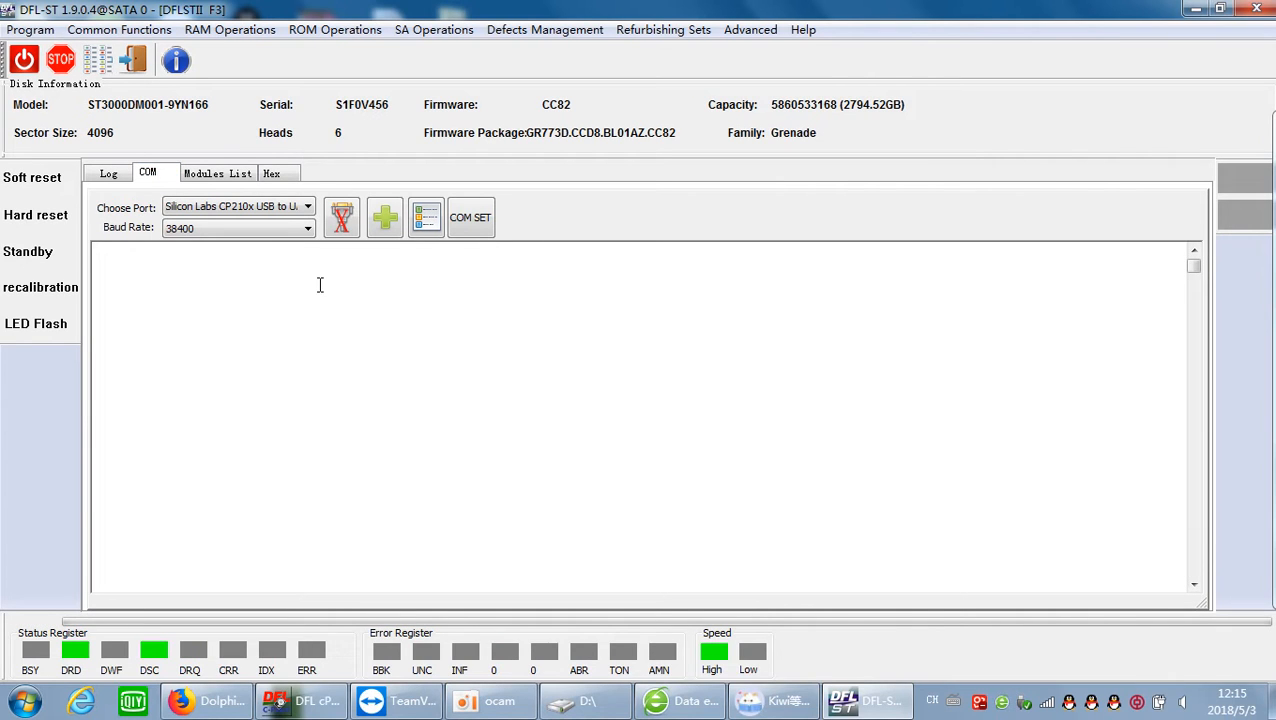
{"action": "mouse_move", "coordinate": [270, 104]}
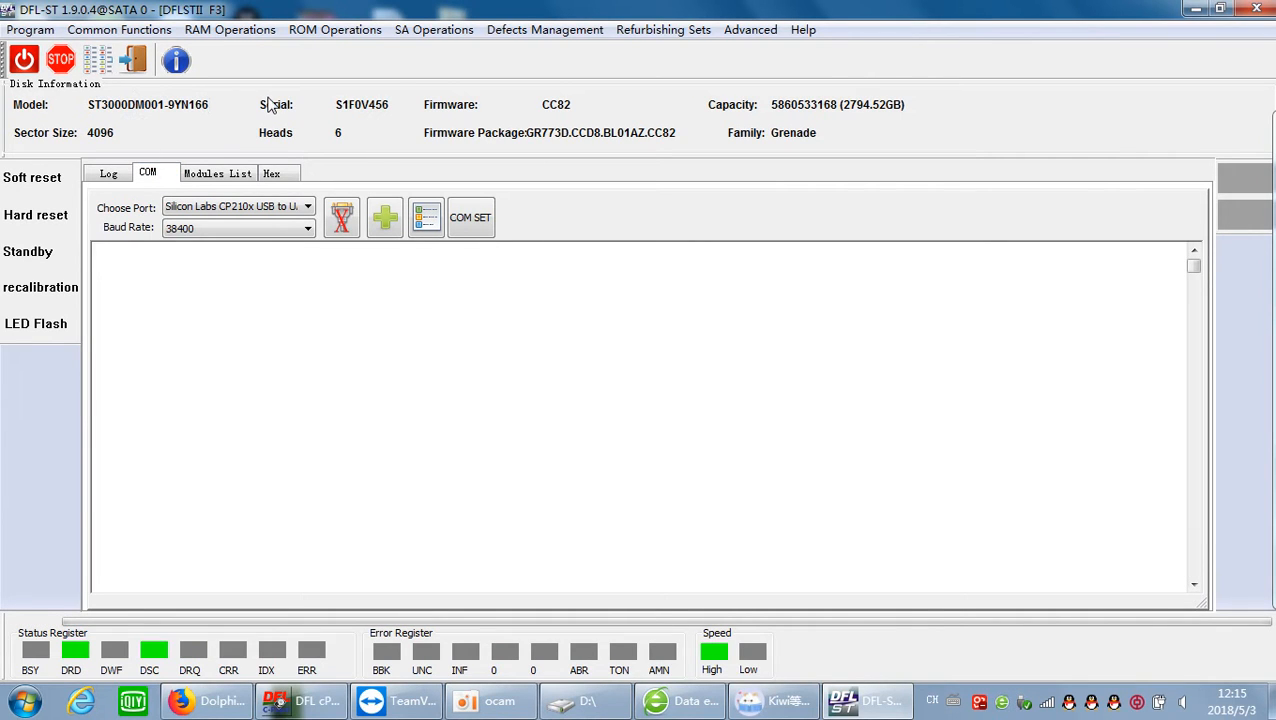
{"action": "mouse_move", "coordinate": [318, 144]}
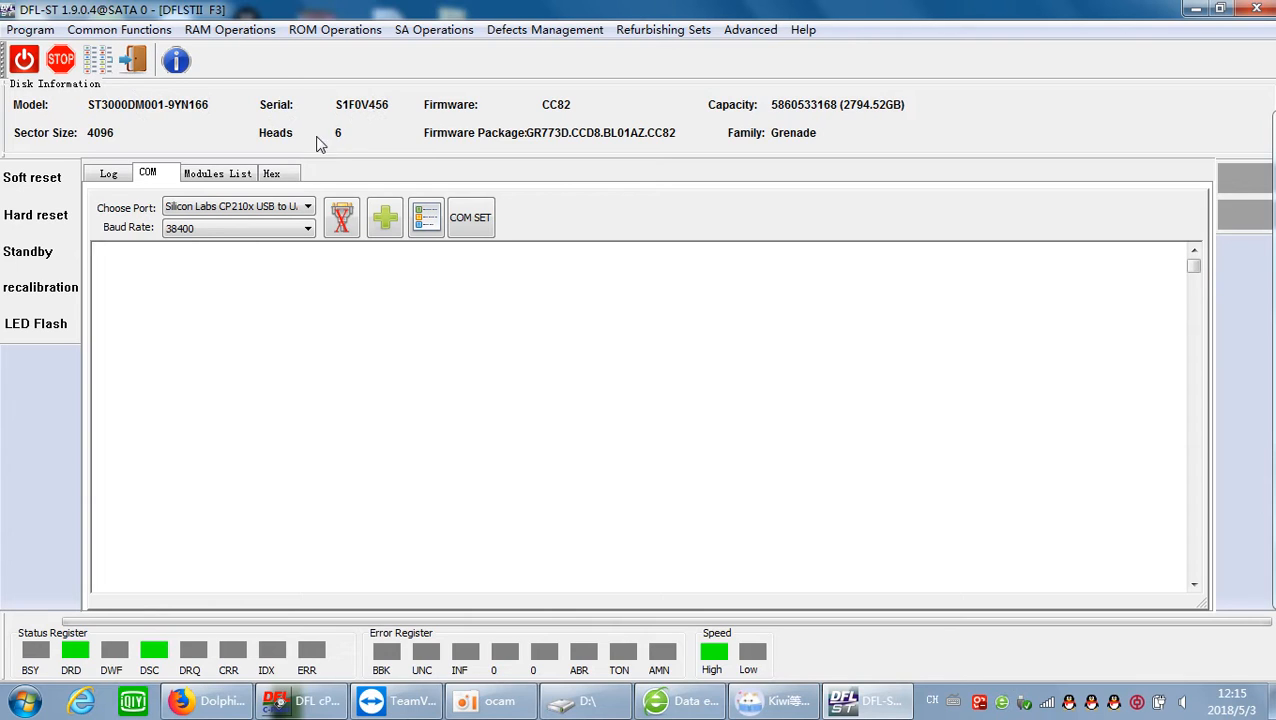
Step: Connect the serial terminal and issue V40 at the F3 T> prompt to list defect tables
{"action": "left_click", "coordinate": [470, 216]}
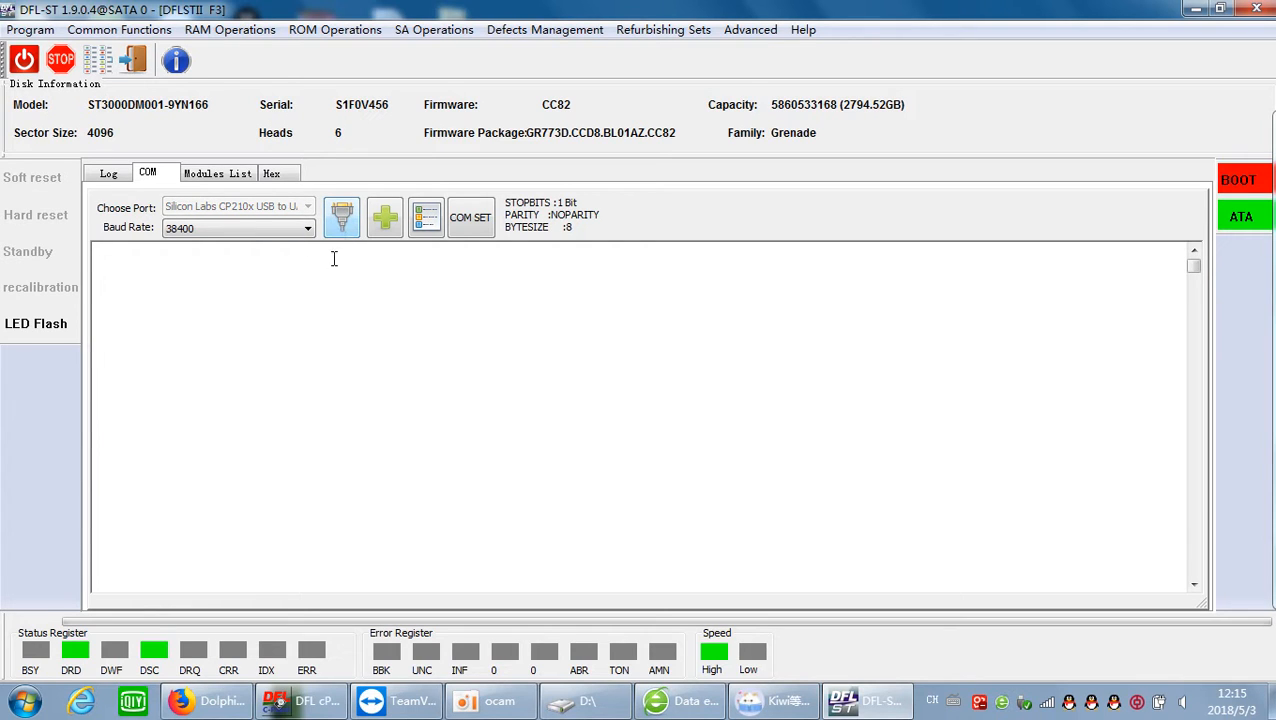
{"action": "left_click", "coordinate": [340, 216]}
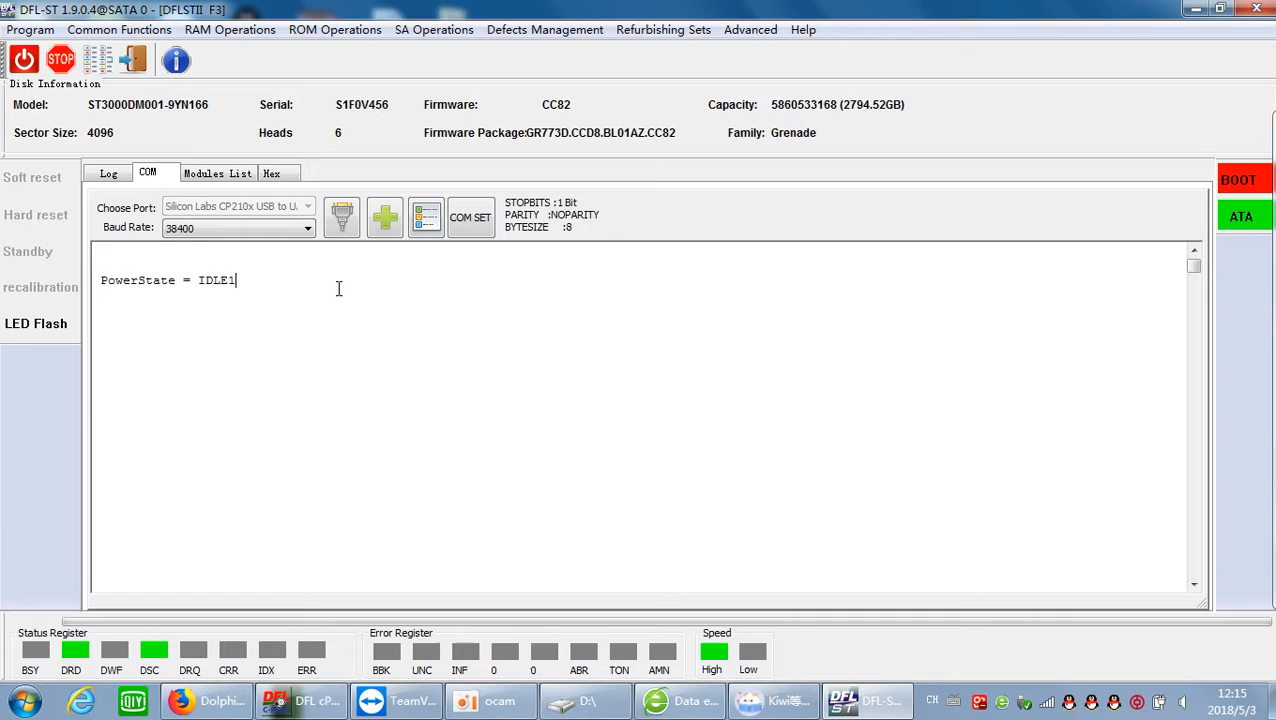
{"action": "mouse_move", "coordinate": [268, 296]}
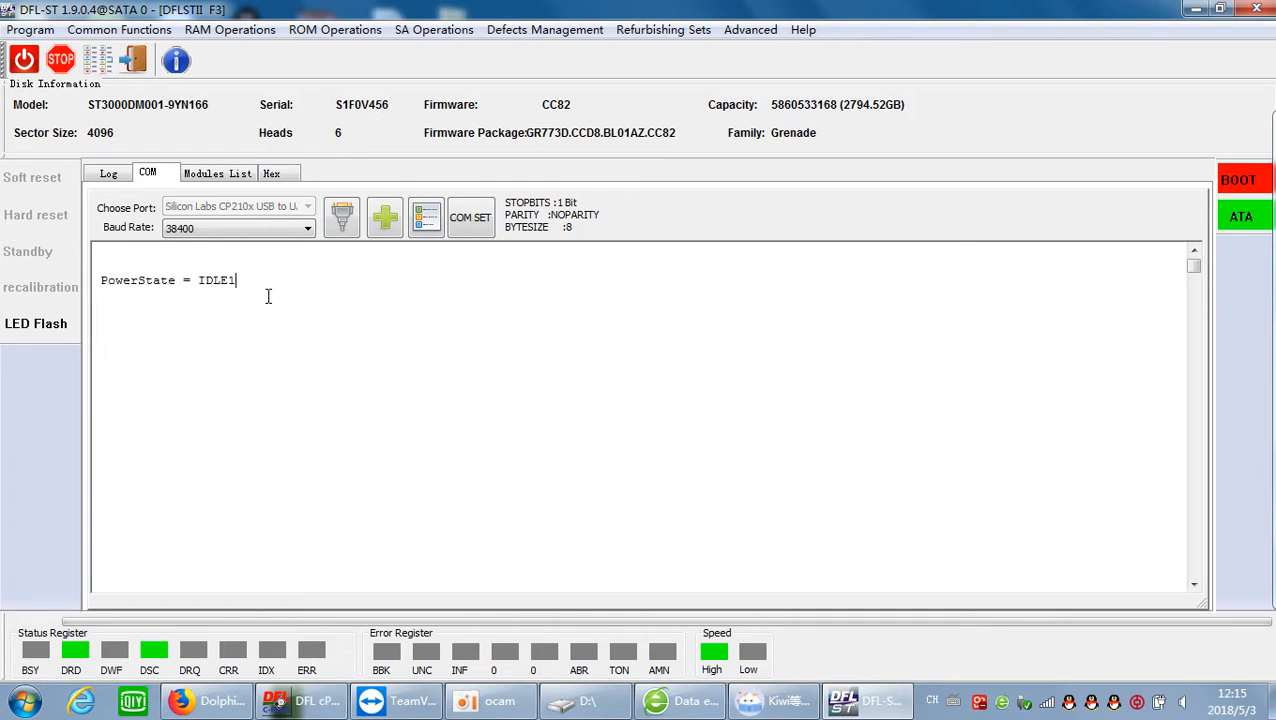
{"action": "mouse_move", "coordinate": [290, 300]}
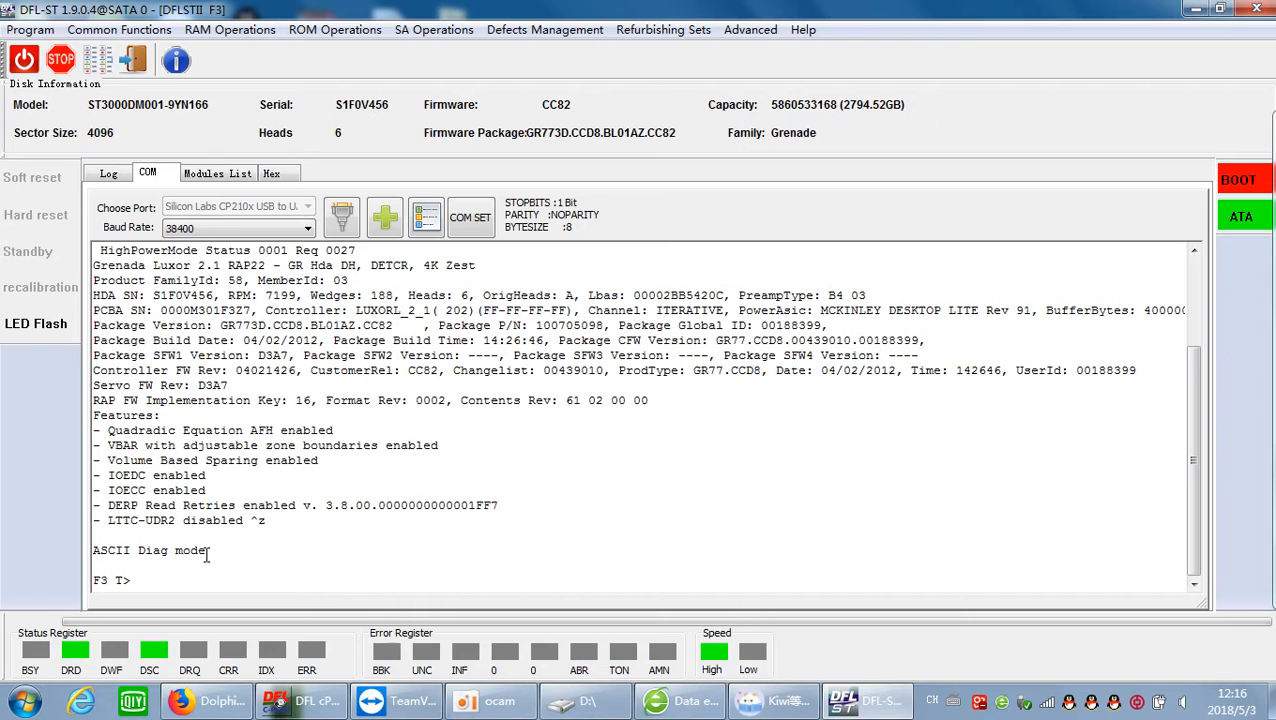
{"action": "type", "text": "V40"}
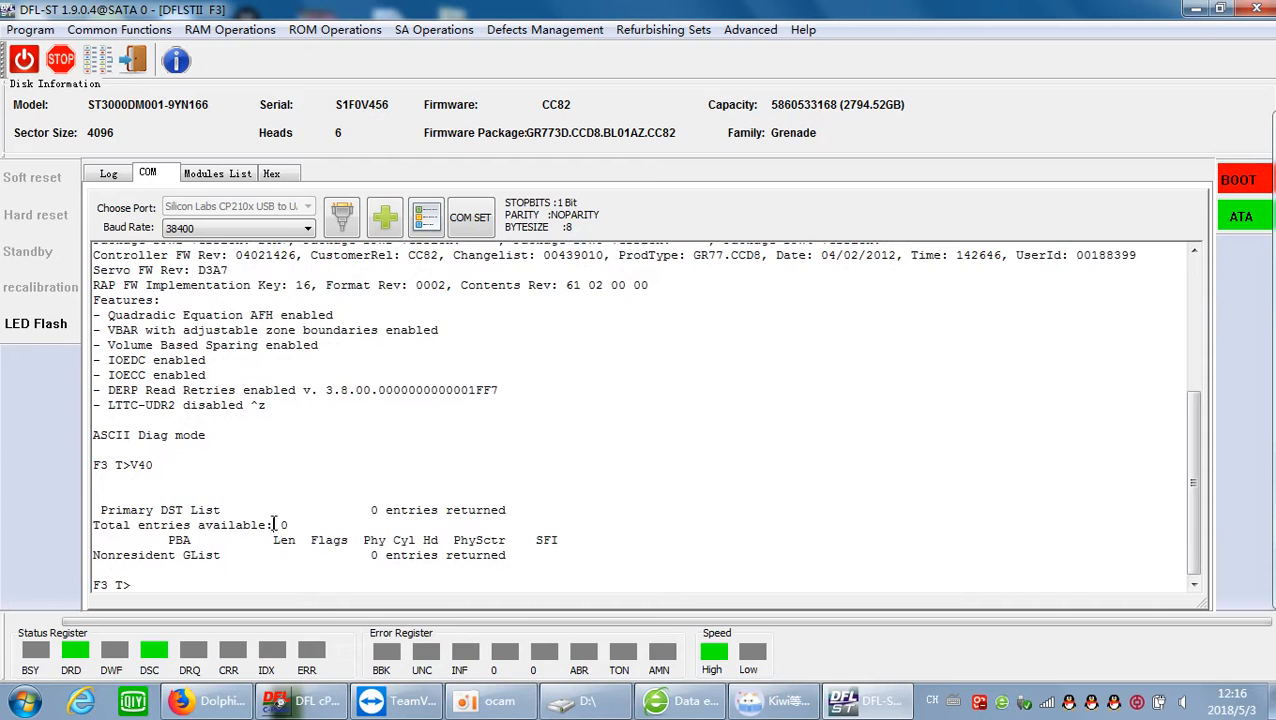
{"action": "mouse_move", "coordinate": [228, 502]}
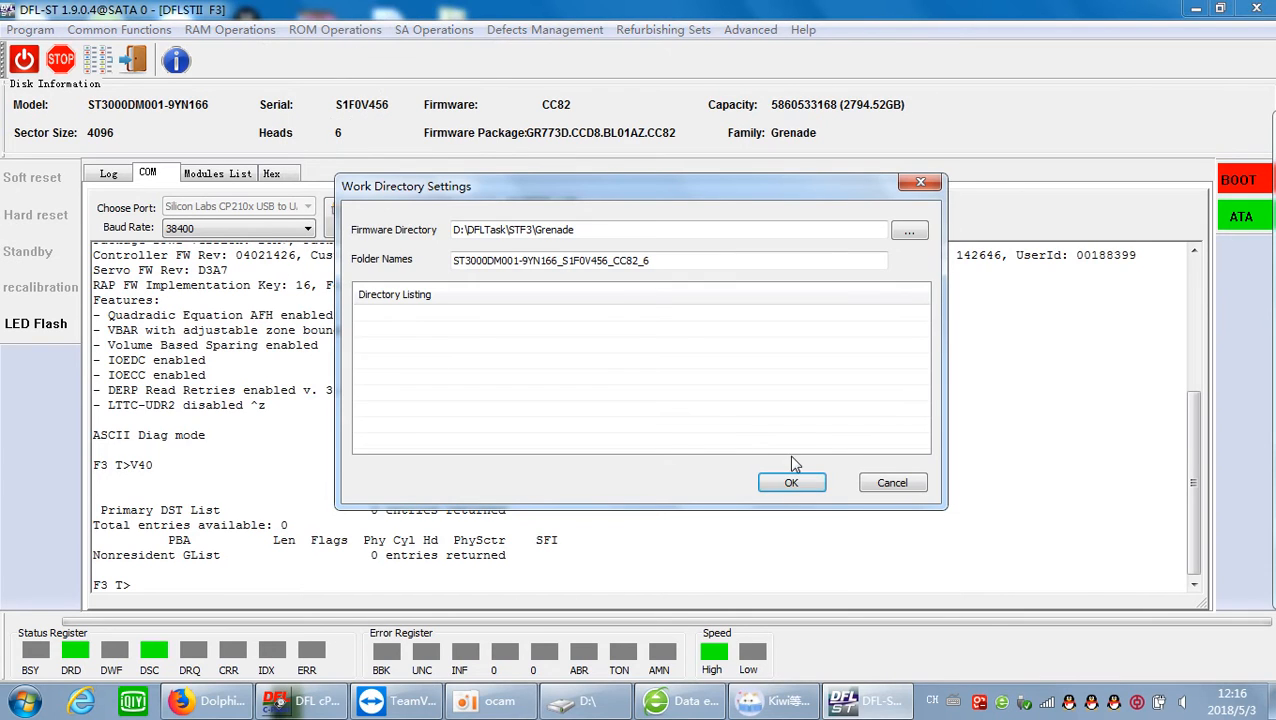
Step: Accept the work directory and read the ROM over ATA to ROM.bin
{"action": "left_click", "coordinate": [792, 482]}
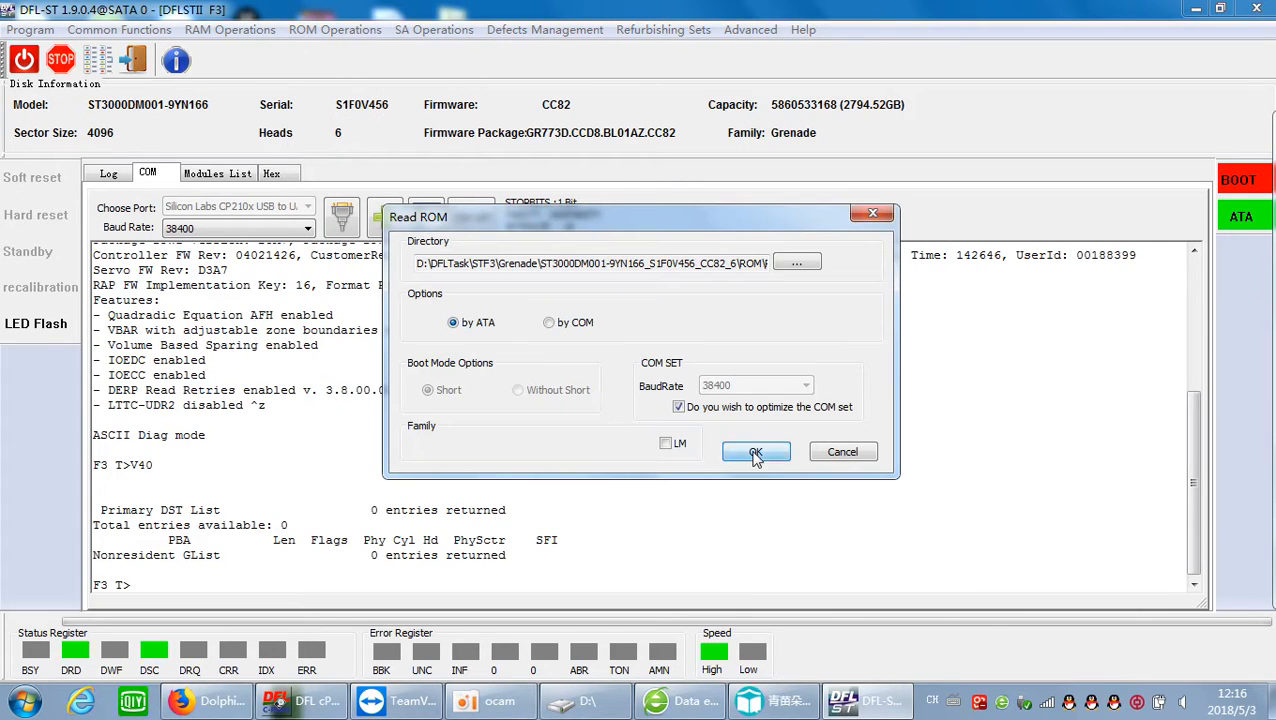
{"action": "left_click", "coordinate": [756, 452]}
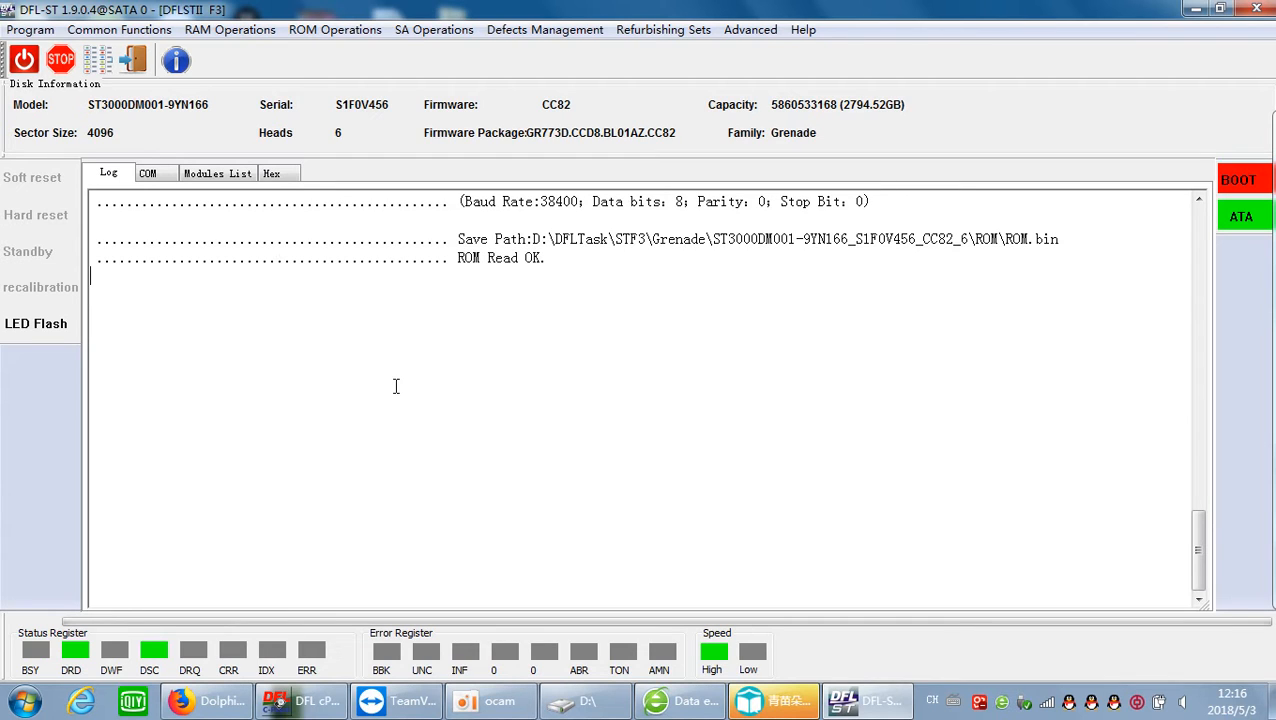
{"action": "mouse_move", "coordinate": [370, 382]}
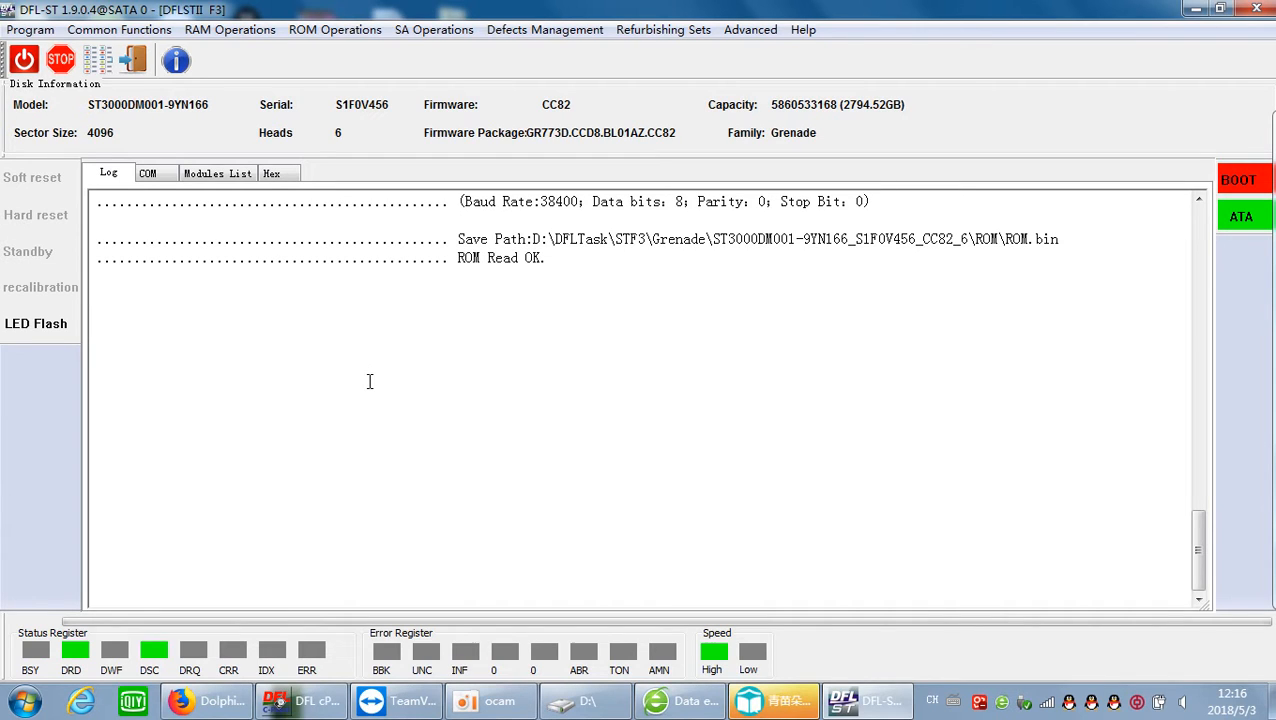
{"action": "mouse_move", "coordinate": [176, 136]}
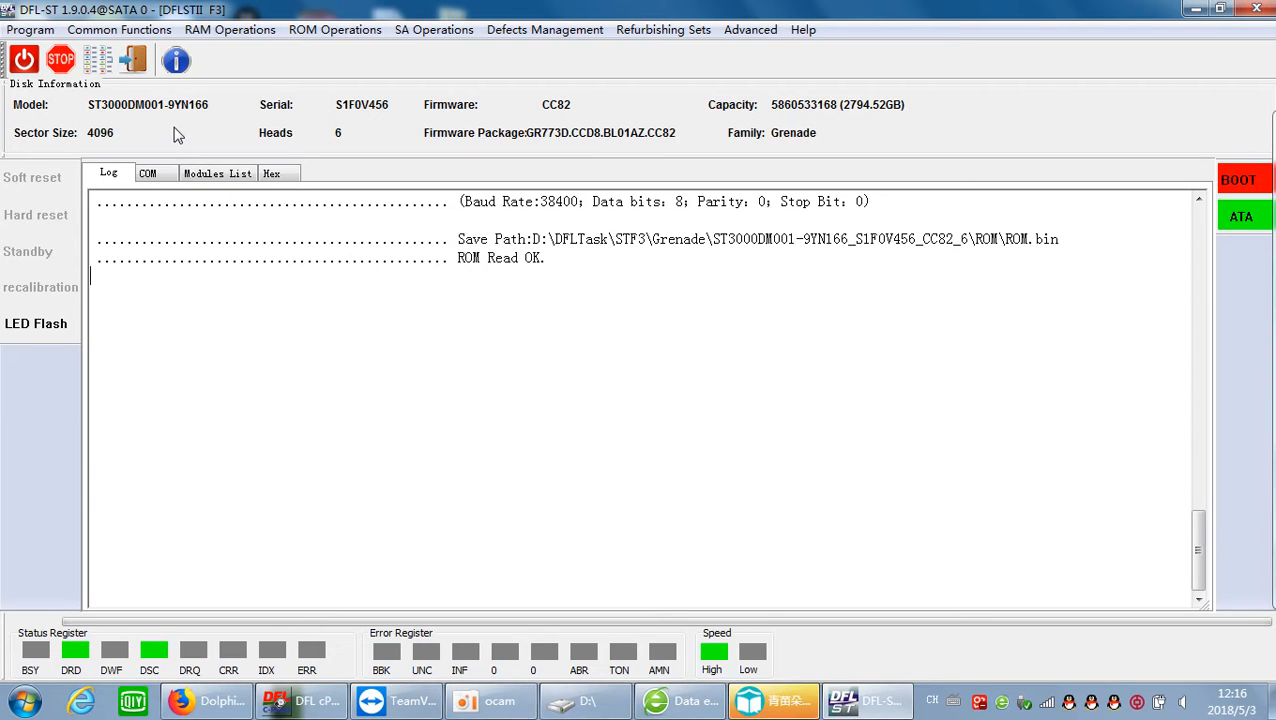
{"action": "mouse_move", "coordinate": [382, 68]}
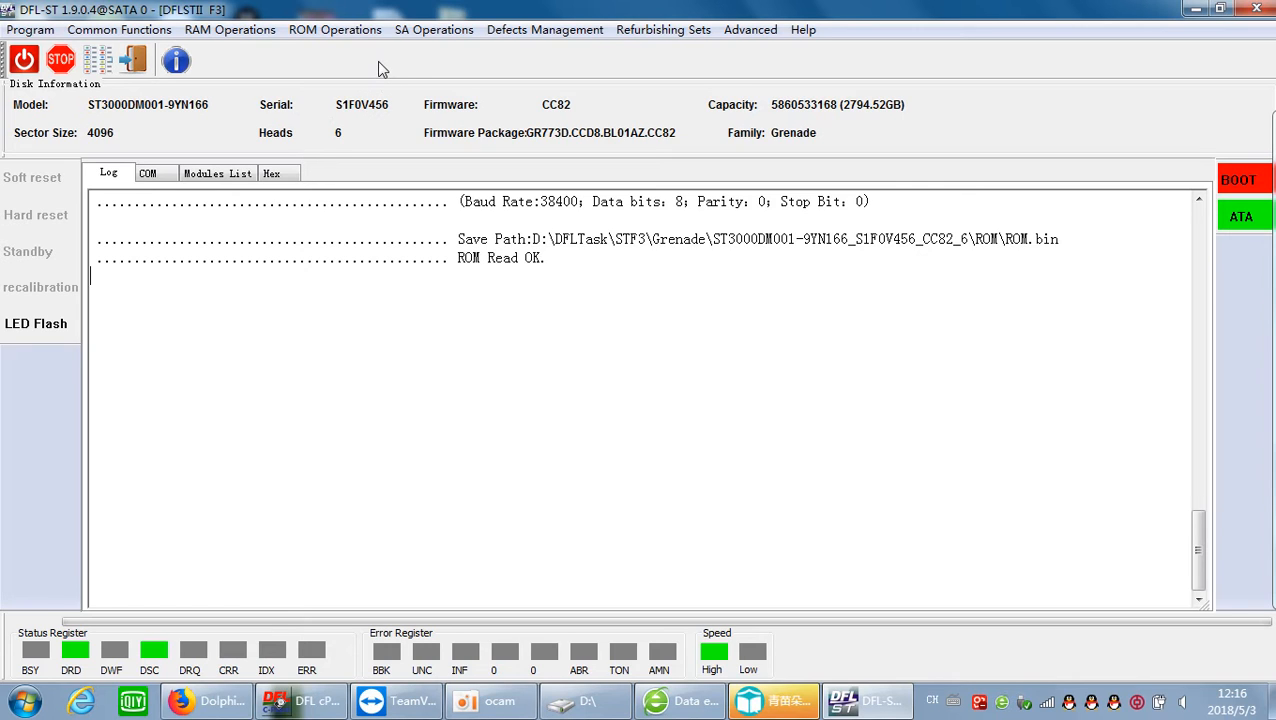
{"action": "mouse_move", "coordinate": [434, 30]}
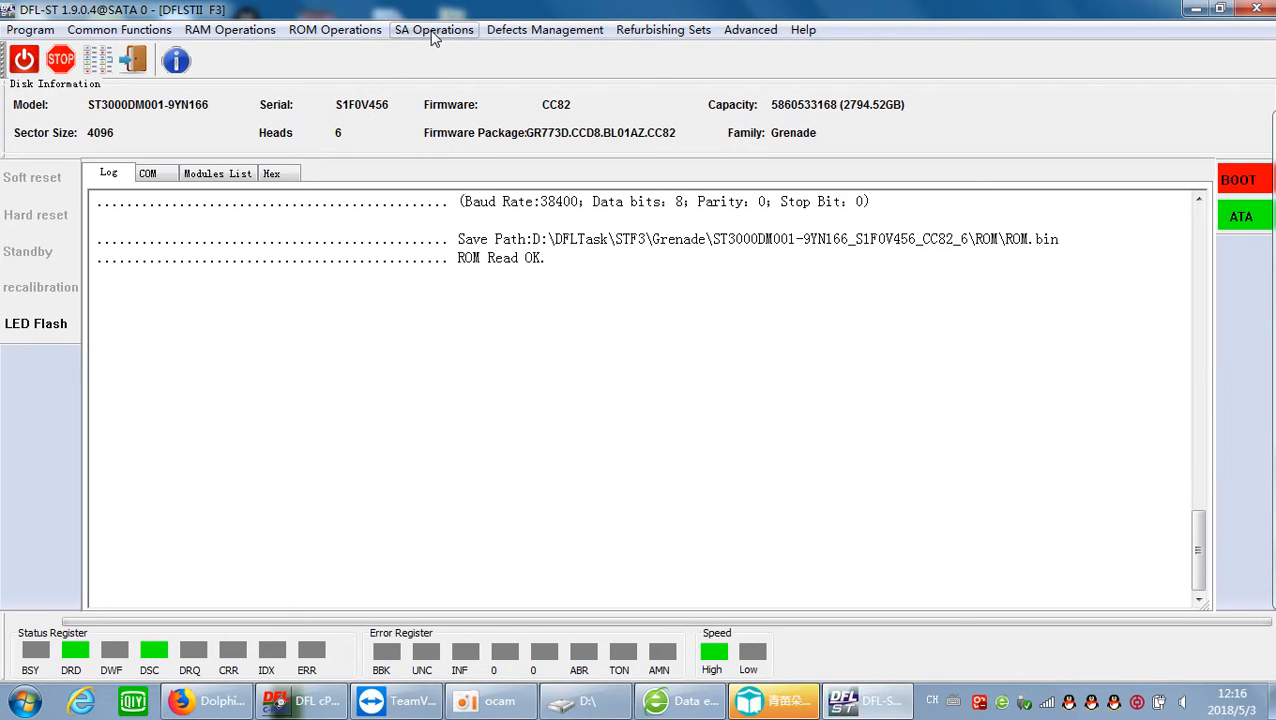
Step: In Read Modules, clear the list, tick modules 03 and 2B, and start reading over ATA
{"action": "left_click", "coordinate": [432, 30]}
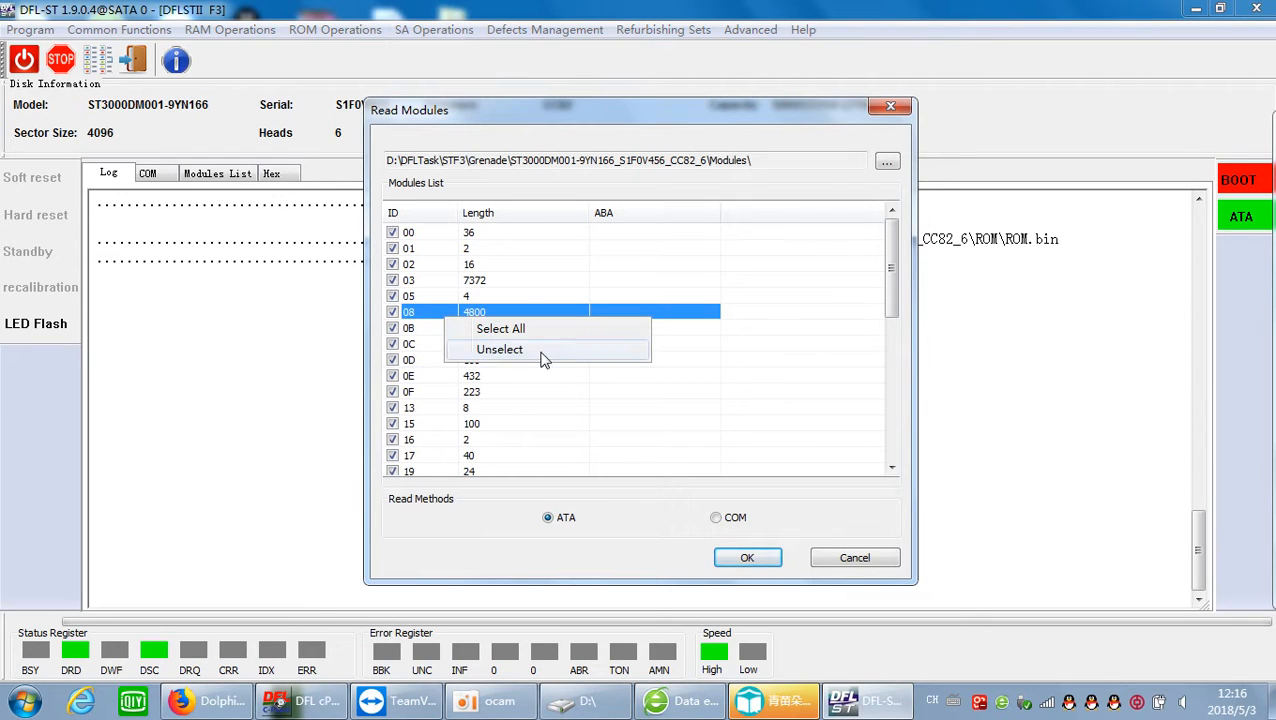
{"action": "left_click", "coordinate": [500, 348]}
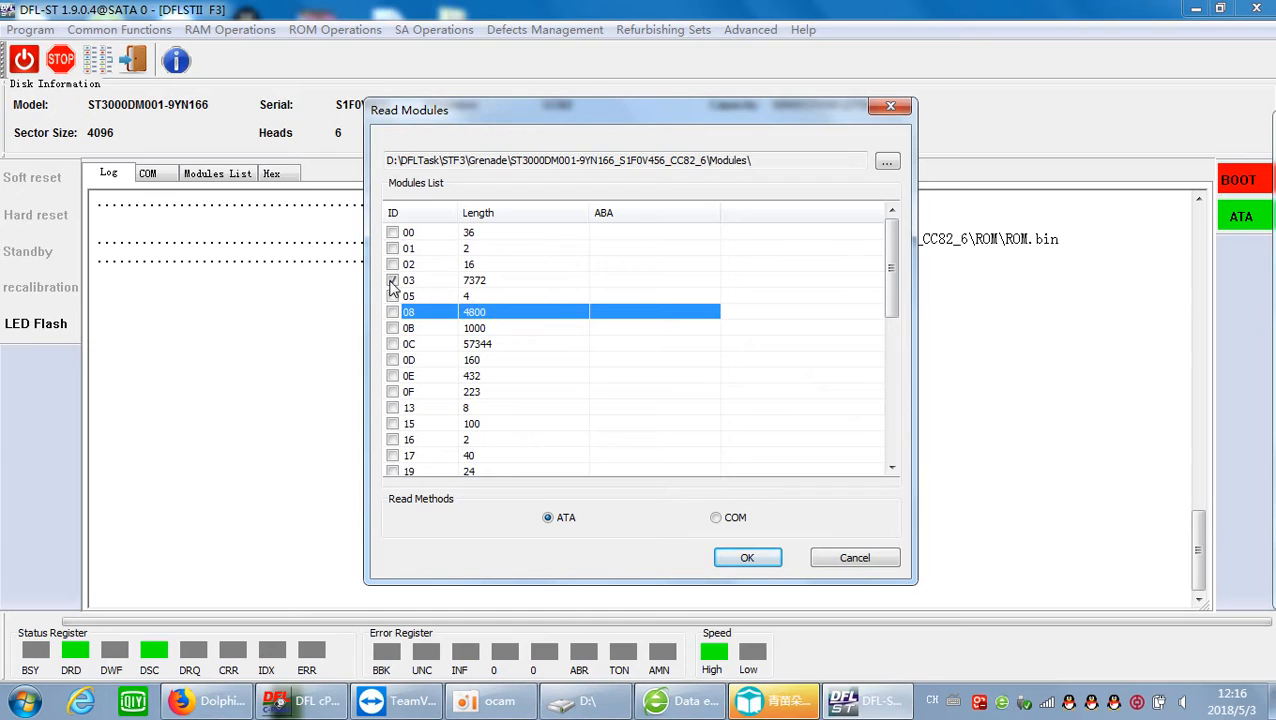
{"action": "left_click", "coordinate": [392, 280]}
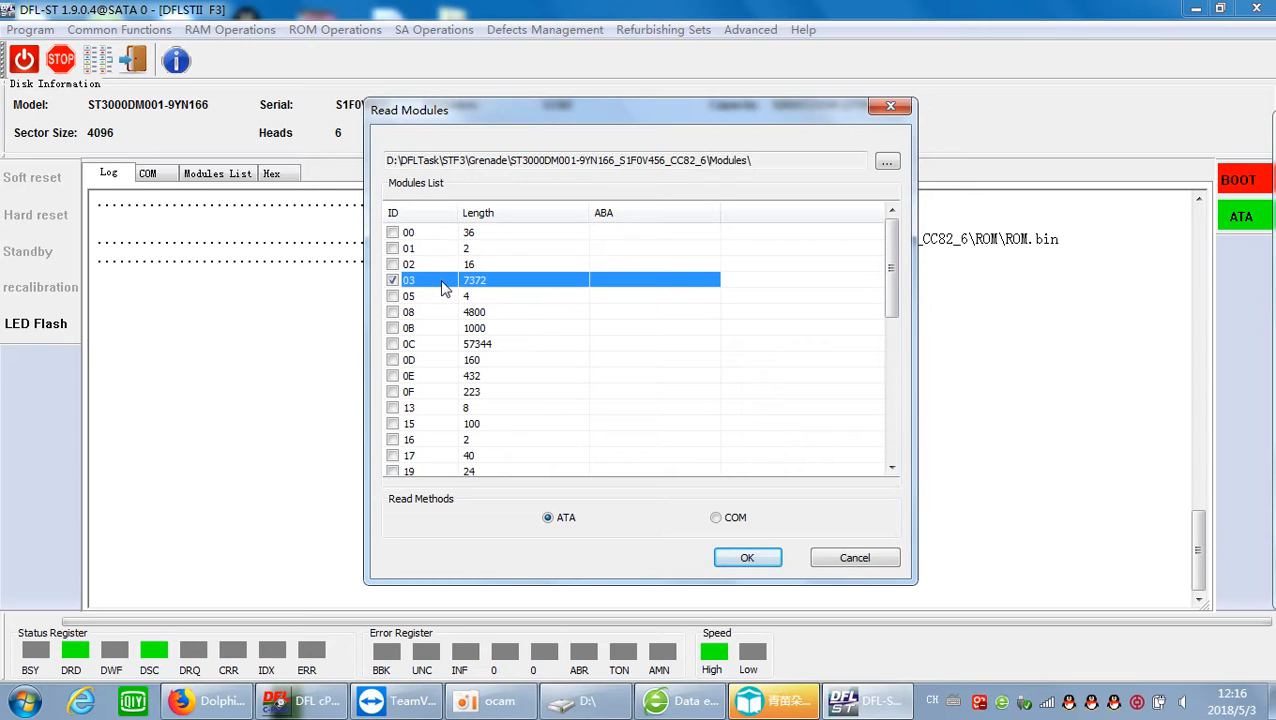
{"action": "mouse_move", "coordinate": [430, 288]}
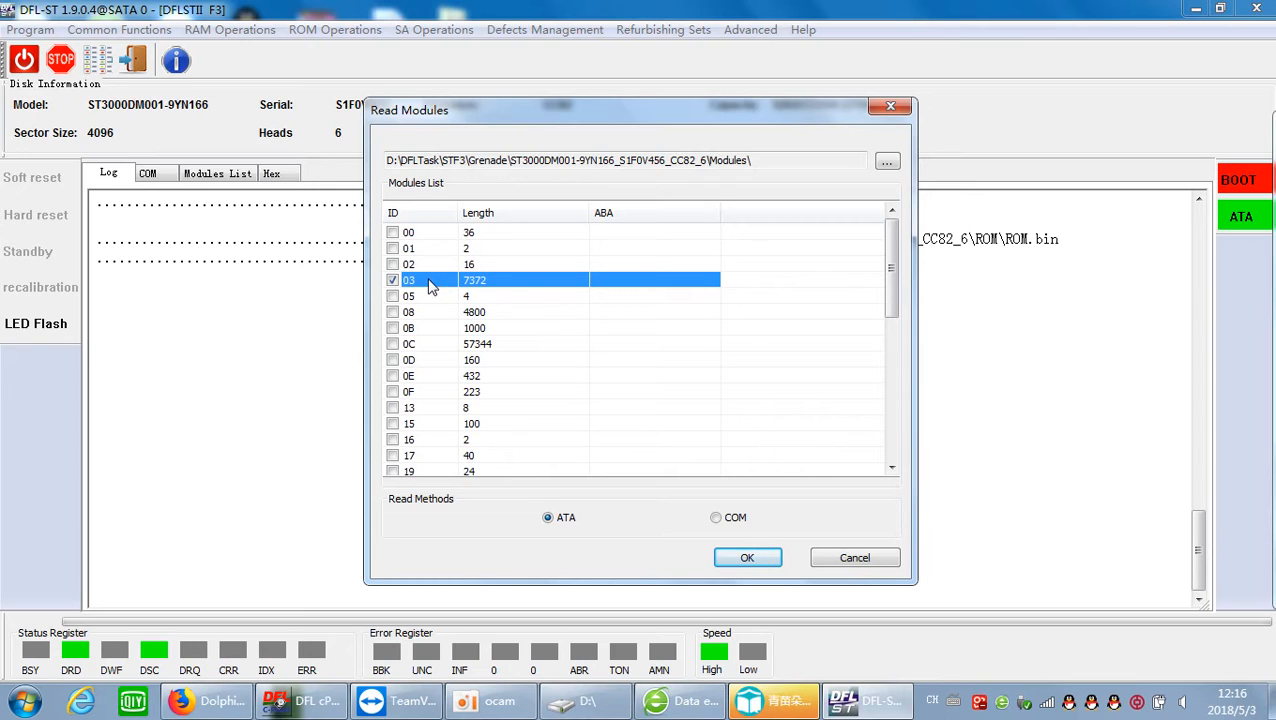
{"action": "mouse_move", "coordinate": [444, 304]}
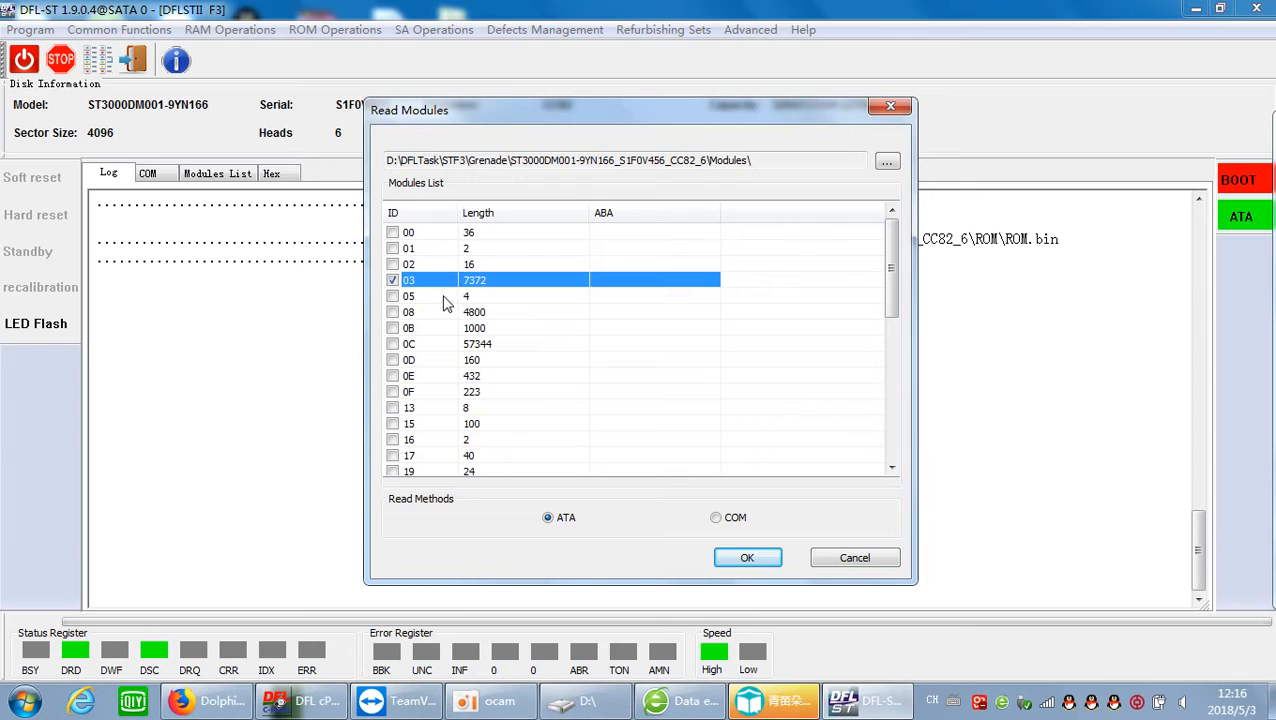
{"action": "mouse_move", "coordinate": [444, 296]}
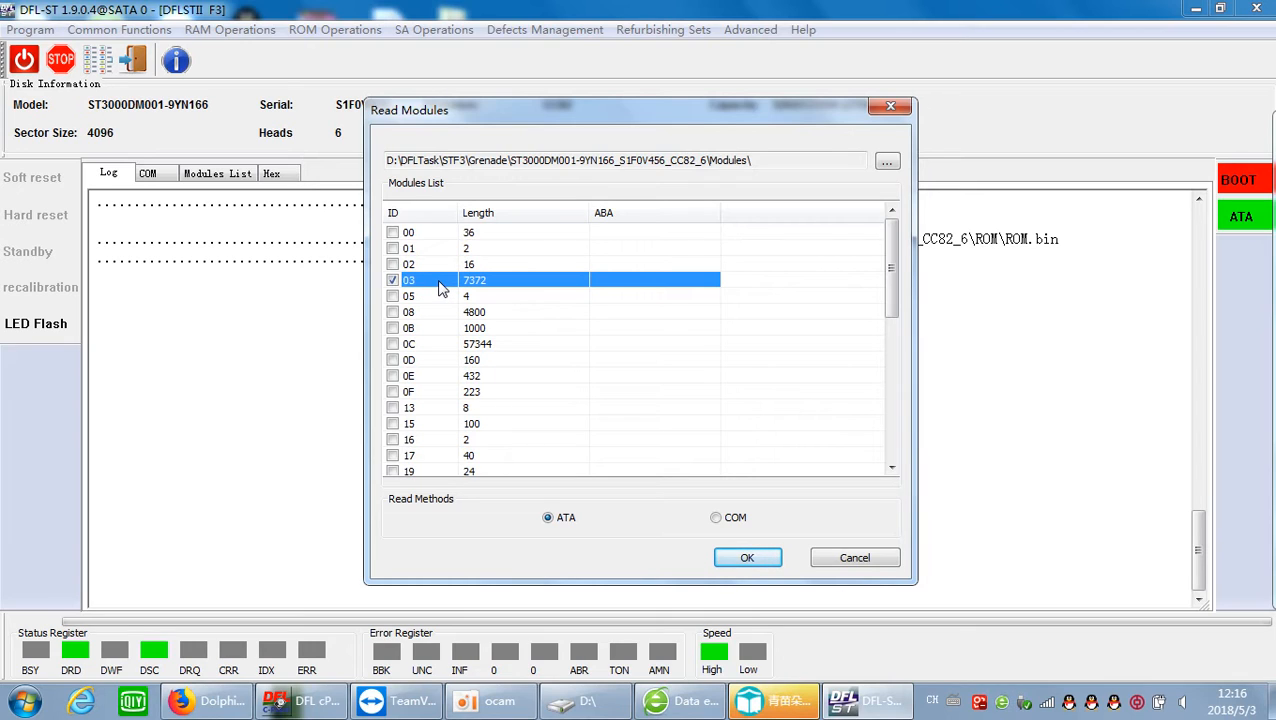
{"action": "mouse_move", "coordinate": [448, 376]}
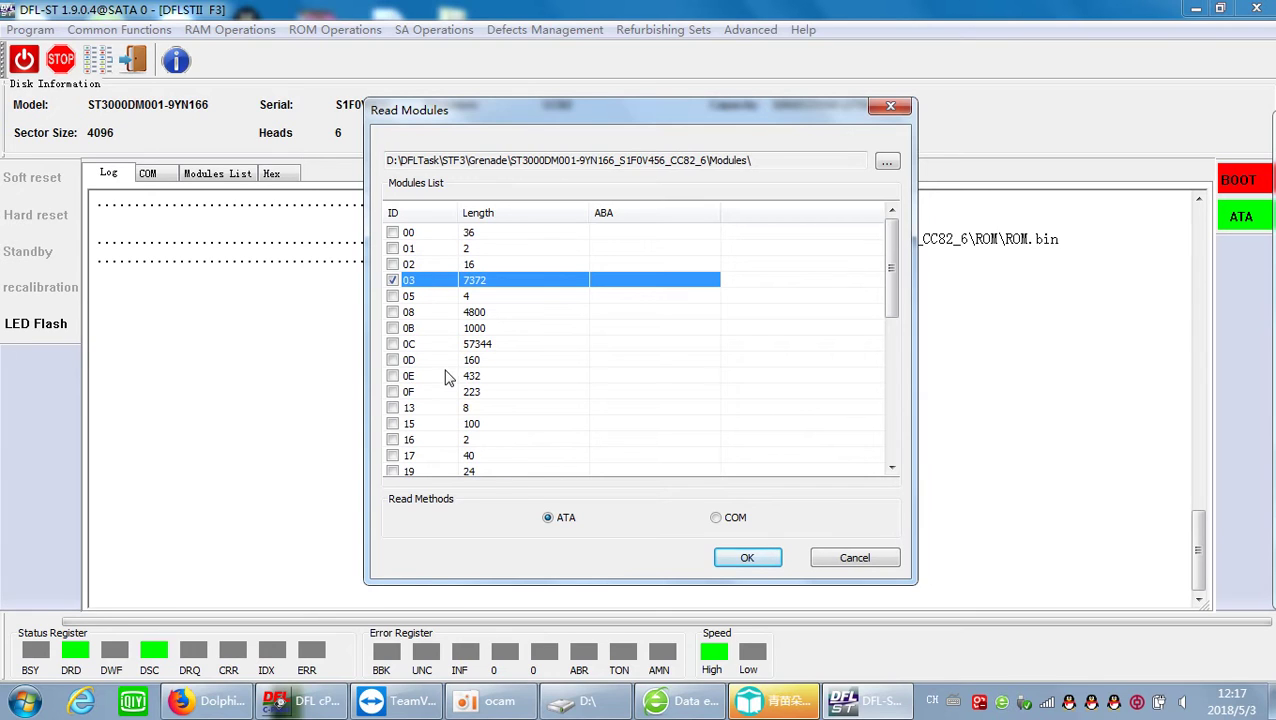
{"action": "scroll", "scroll_direction": "down", "scroll_amount": 3}
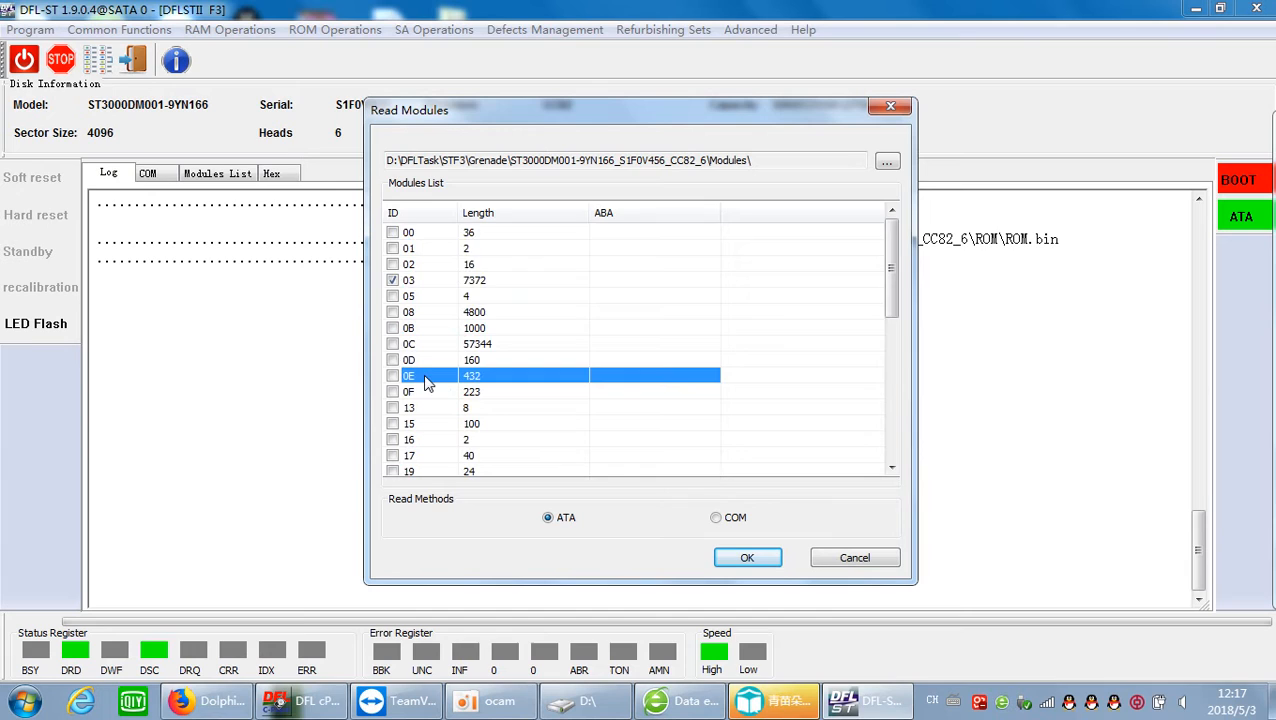
{"action": "scroll", "scroll_direction": "down", "scroll_amount": 3}
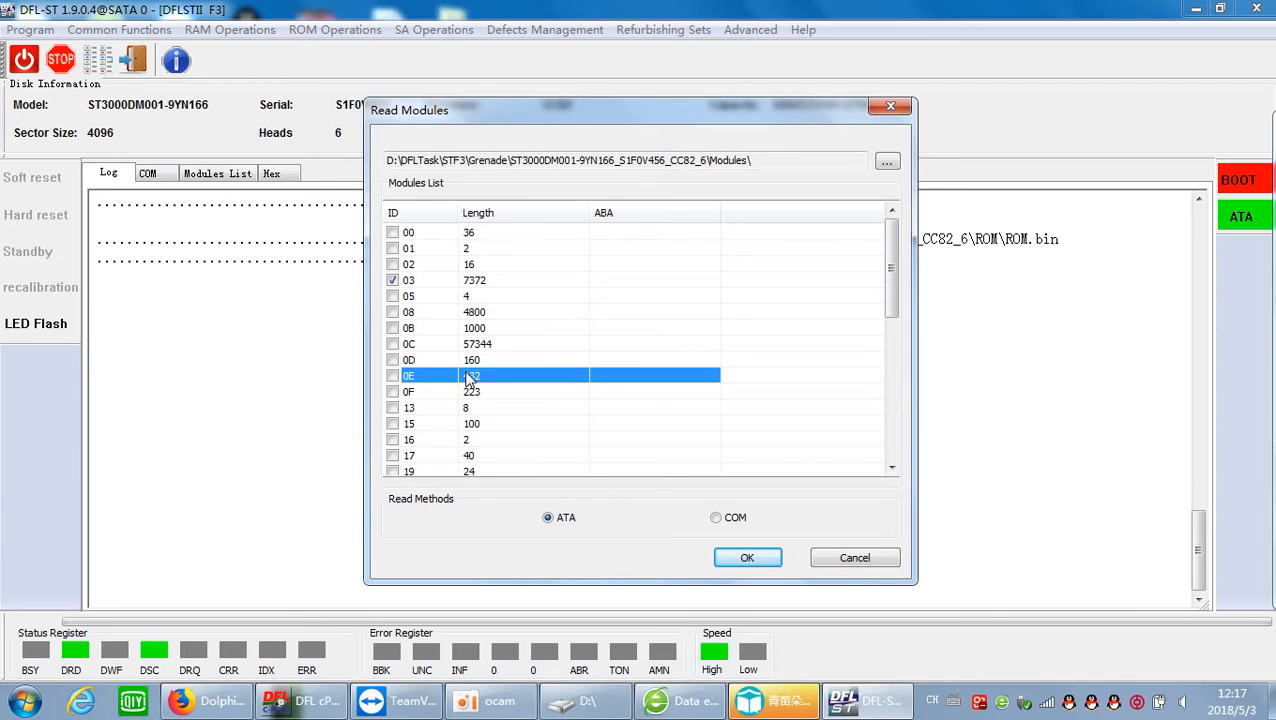
{"action": "scroll", "scroll_direction": "down", "scroll_amount": 3}
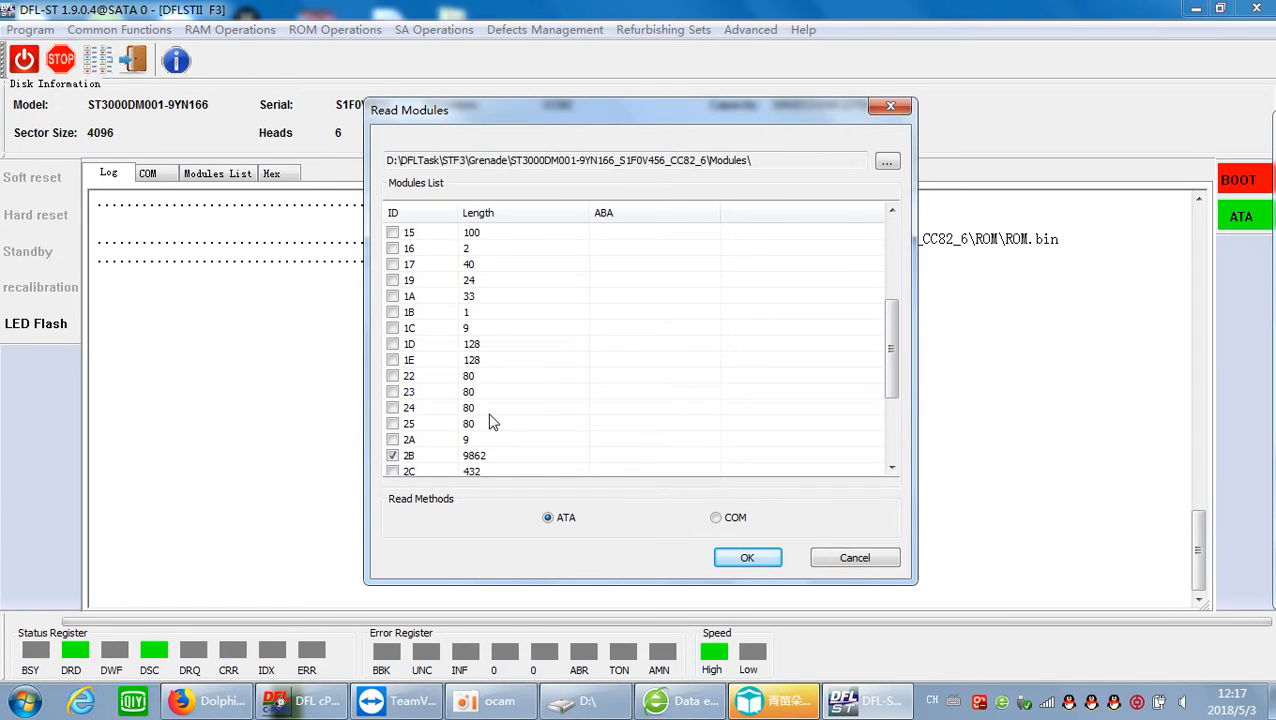
{"action": "scroll", "scroll_direction": "down", "scroll_amount": 3}
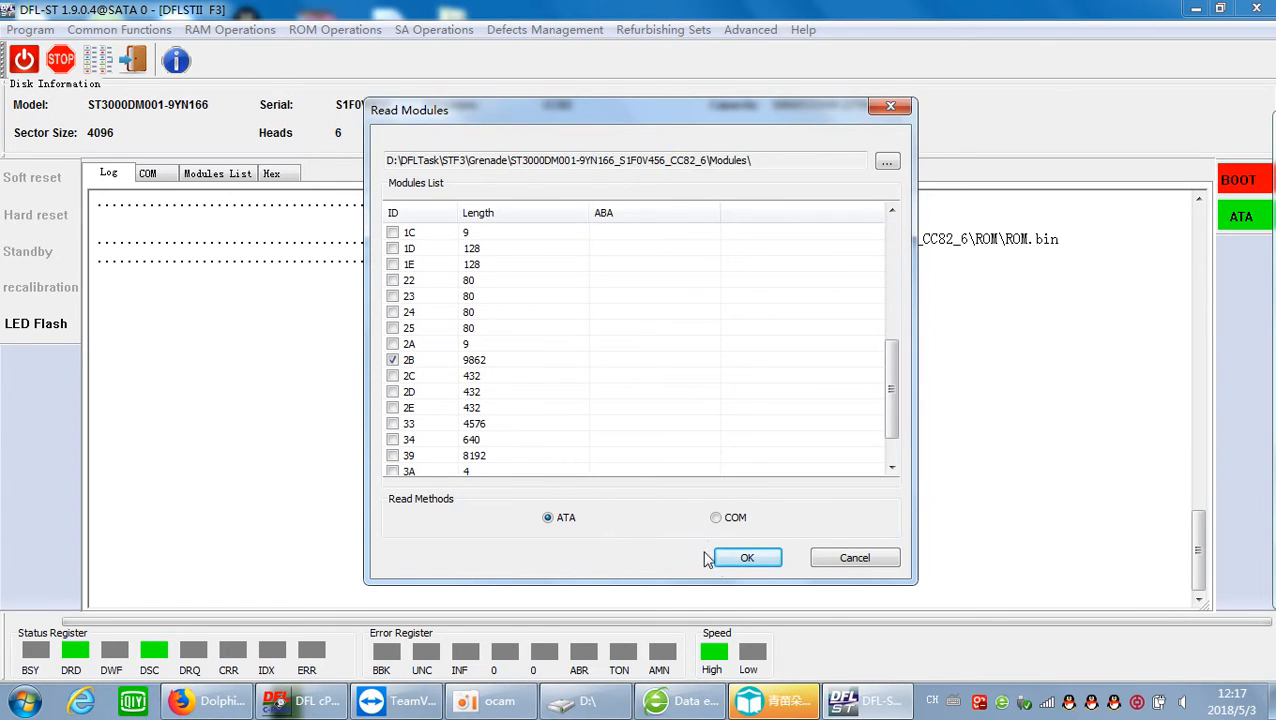
{"action": "left_click", "coordinate": [746, 556]}
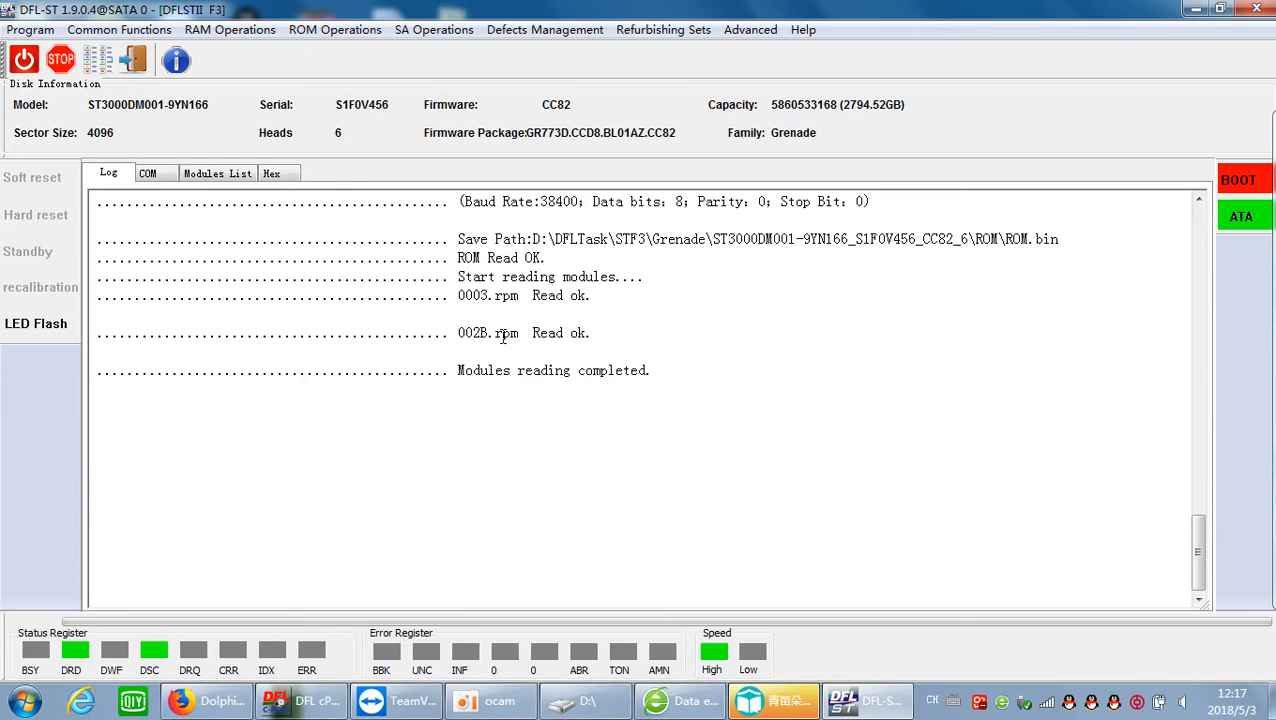
{"action": "mouse_move", "coordinate": [502, 304]}
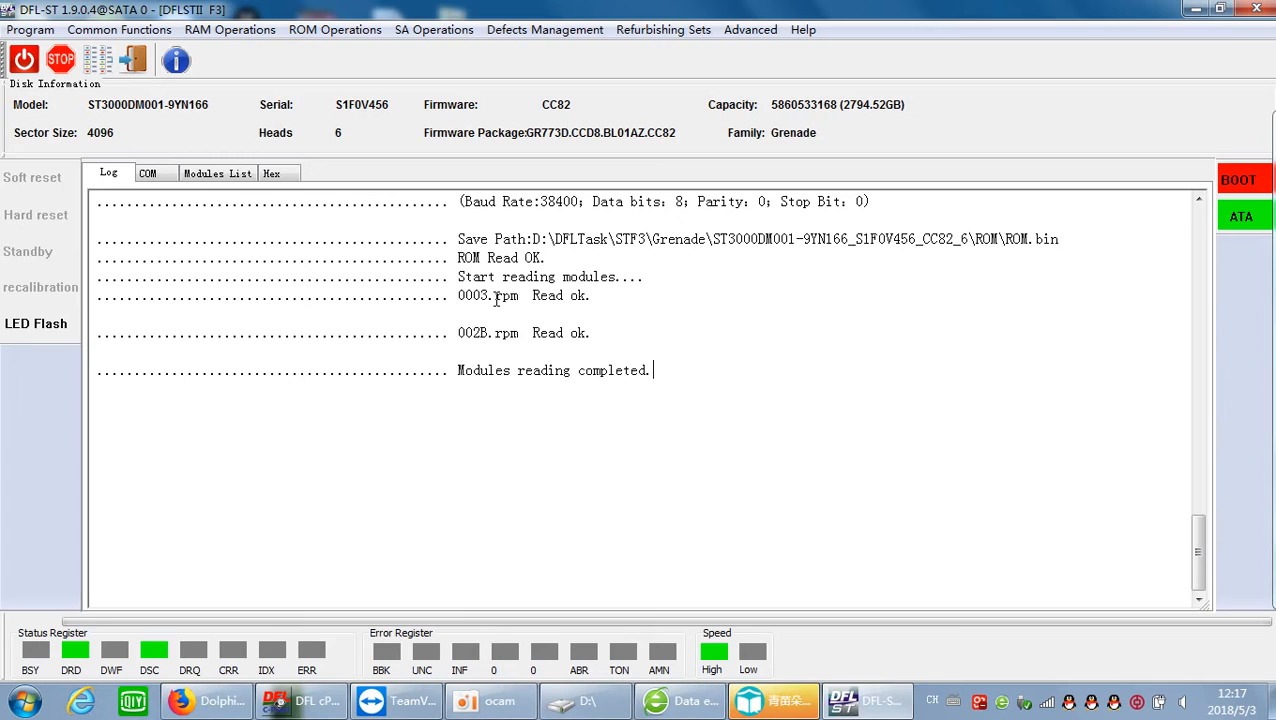
{"action": "mouse_move", "coordinate": [636, 316]}
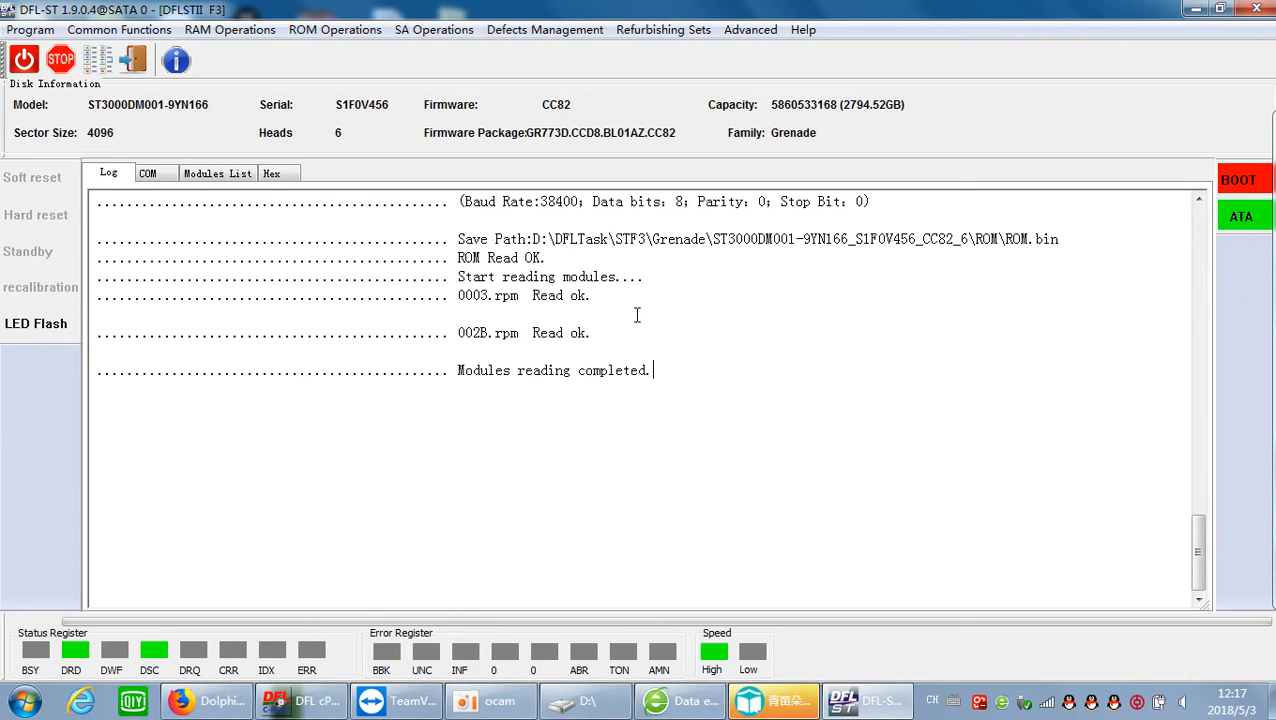
{"action": "mouse_move", "coordinate": [490, 108]}
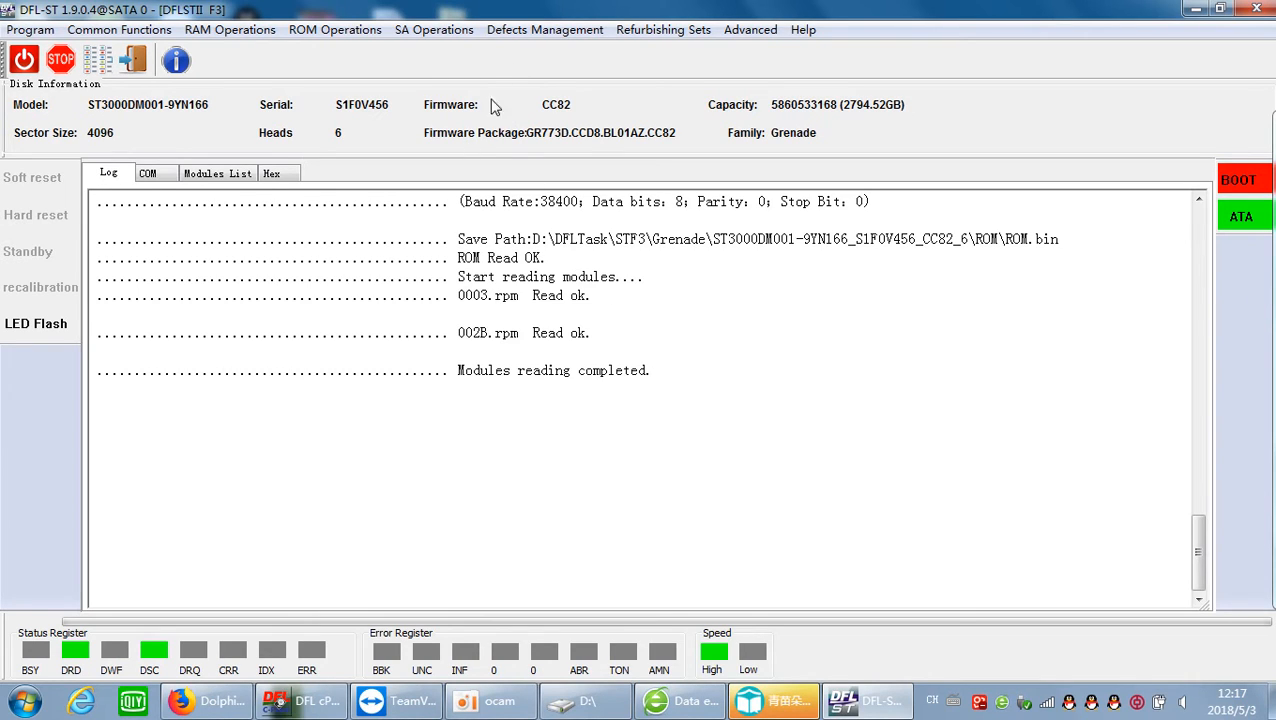
{"action": "mouse_move", "coordinate": [624, 332]}
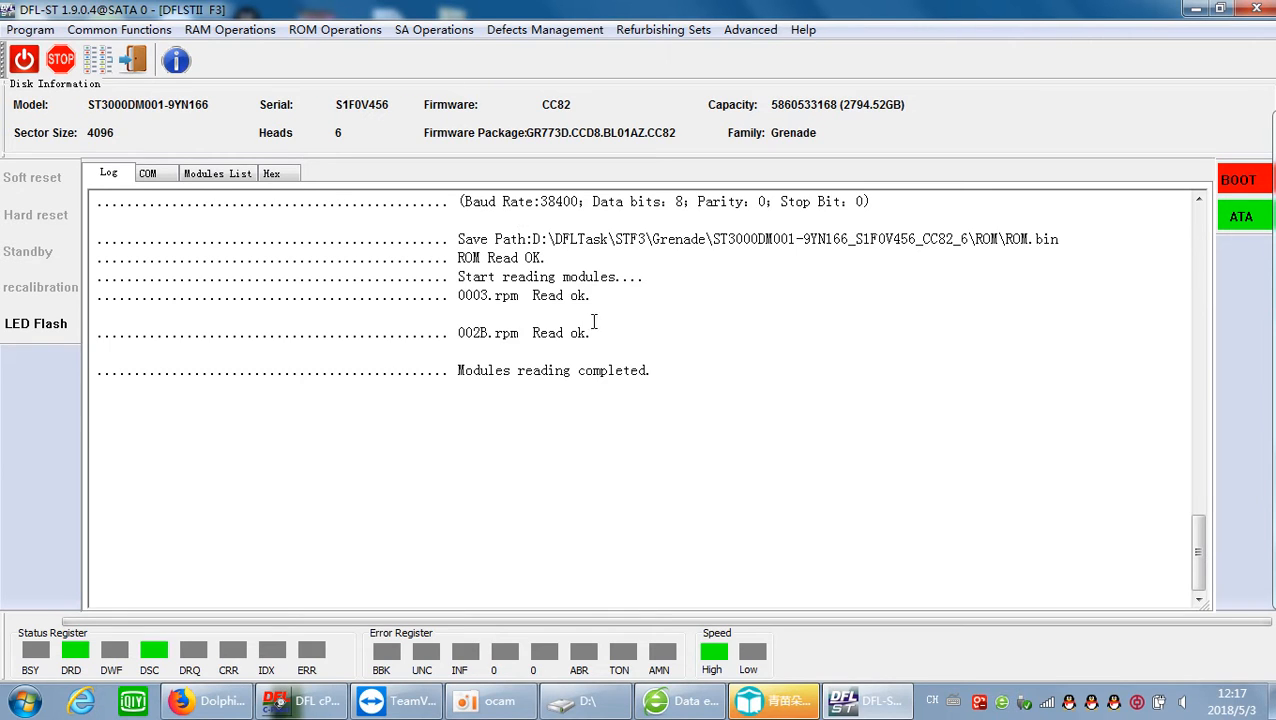
Step: Browse the Defects Management menu after the module read completes
{"action": "left_click", "coordinate": [544, 30]}
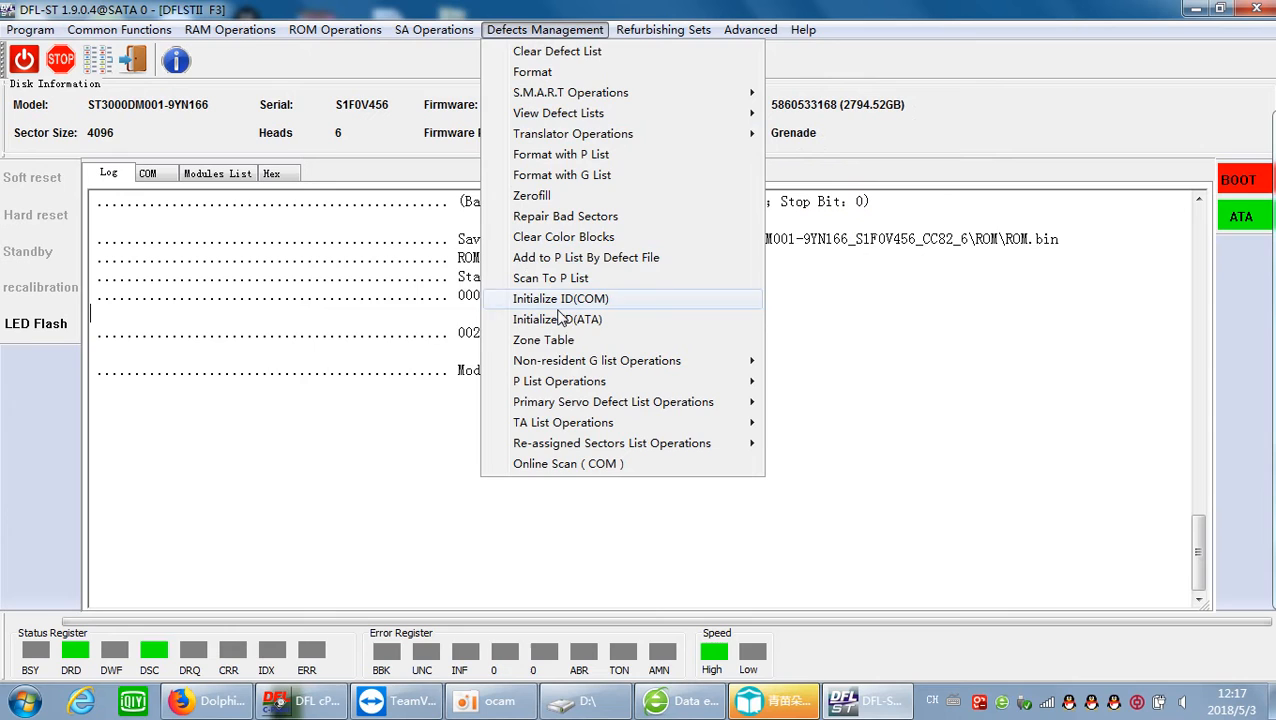
Step: Start Read SYS Files from SA Operations as a .12 series drive in ATA mode
{"action": "left_click", "coordinate": [434, 30]}
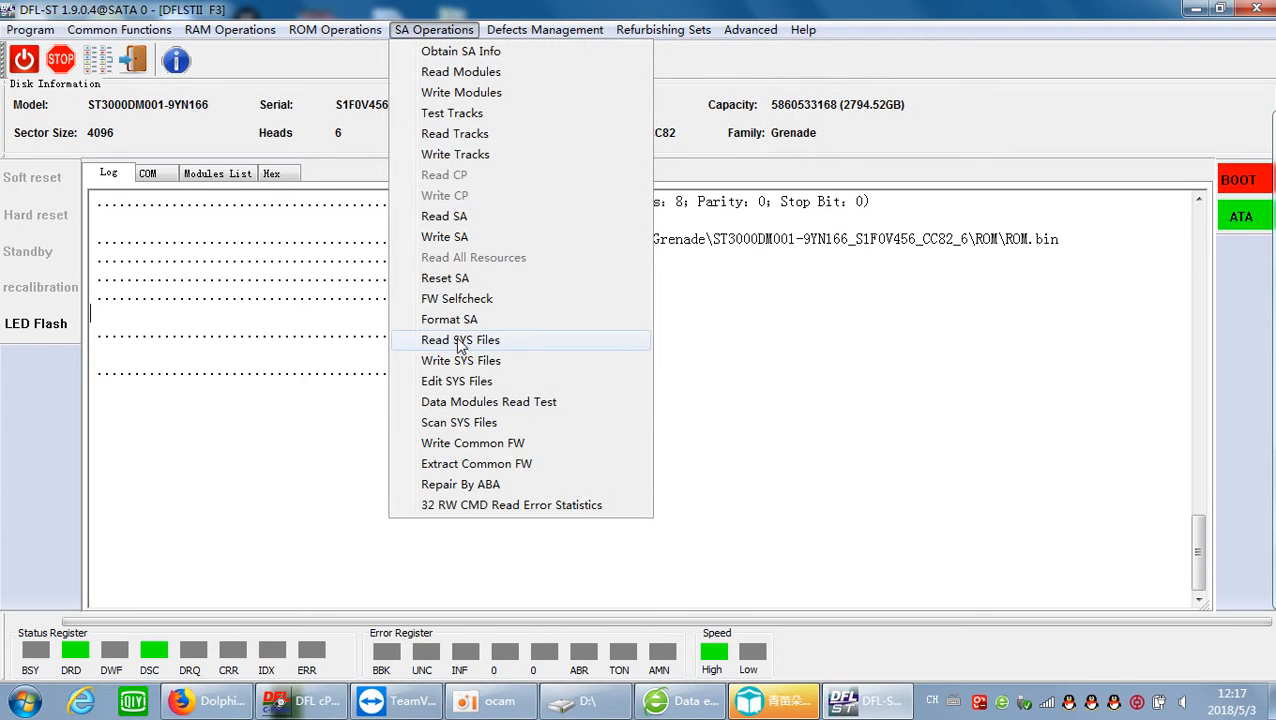
{"action": "mouse_move", "coordinate": [508, 348]}
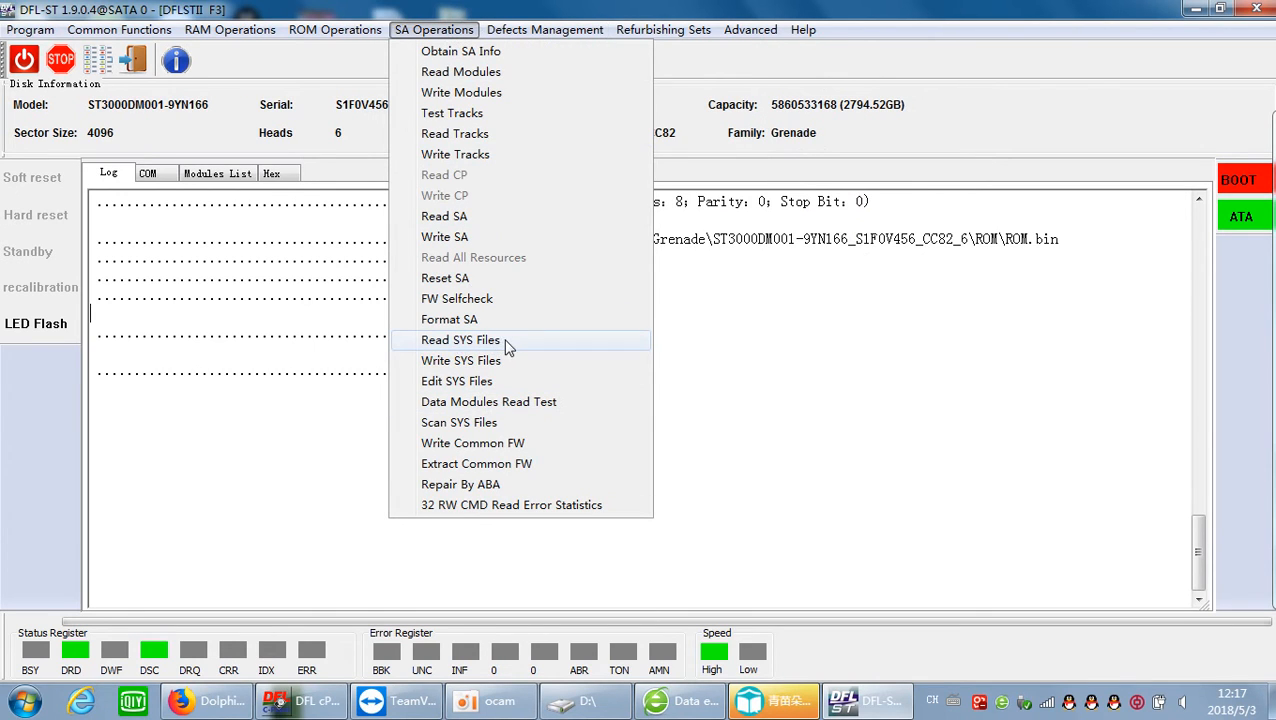
{"action": "left_click", "coordinate": [460, 340]}
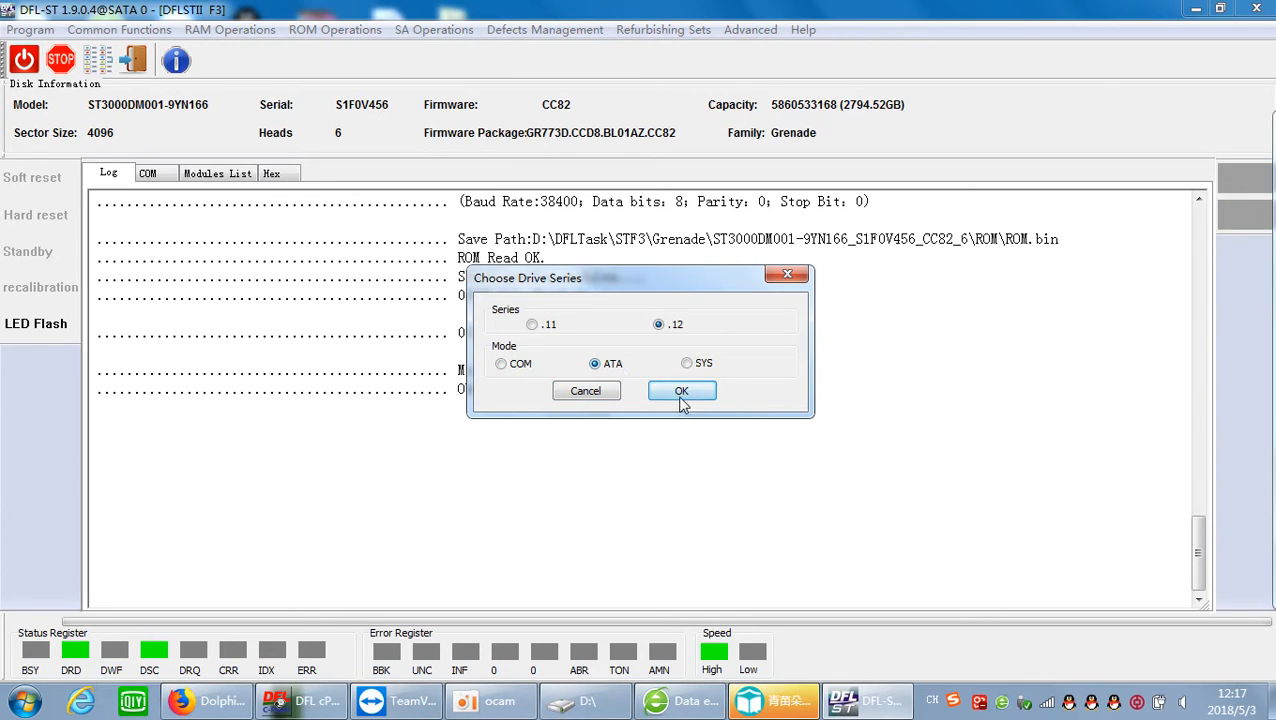
{"action": "left_click", "coordinate": [680, 390]}
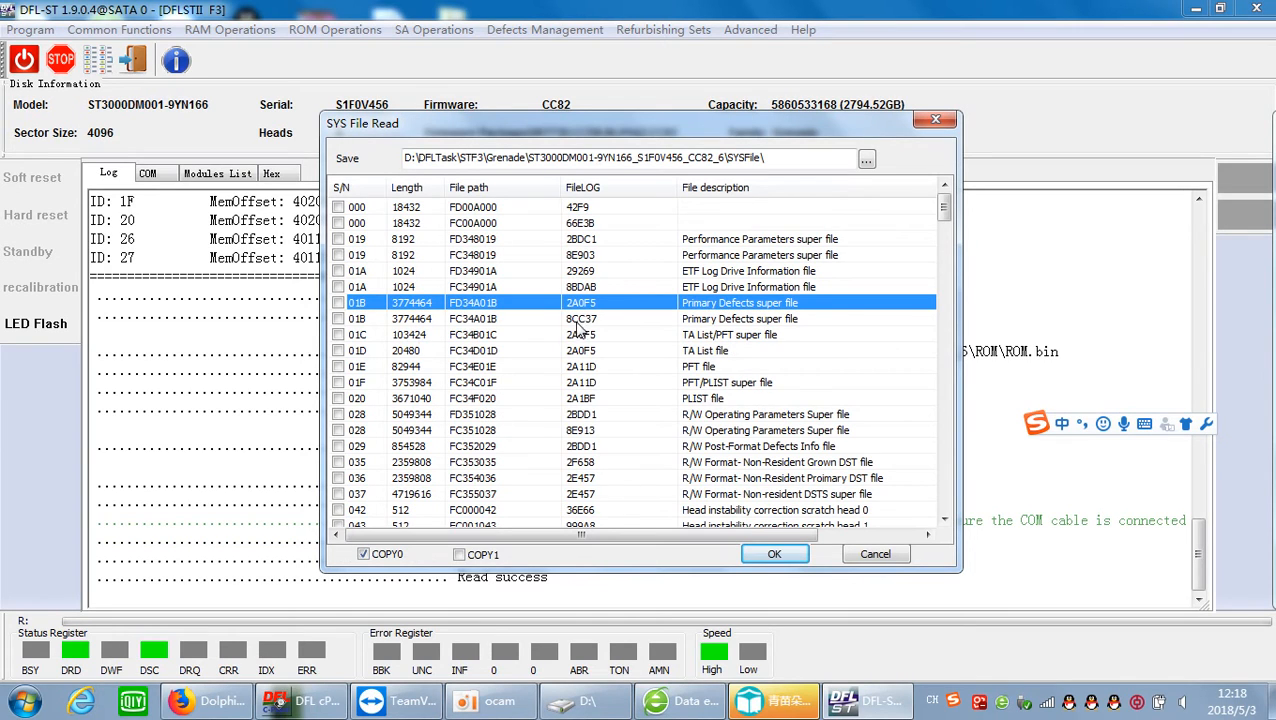
Step: Tick SYS files 028 R/W Operating Parameters super file and 035 Non-Resident Grown DST for reading
{"action": "left_click", "coordinate": [704, 350]}
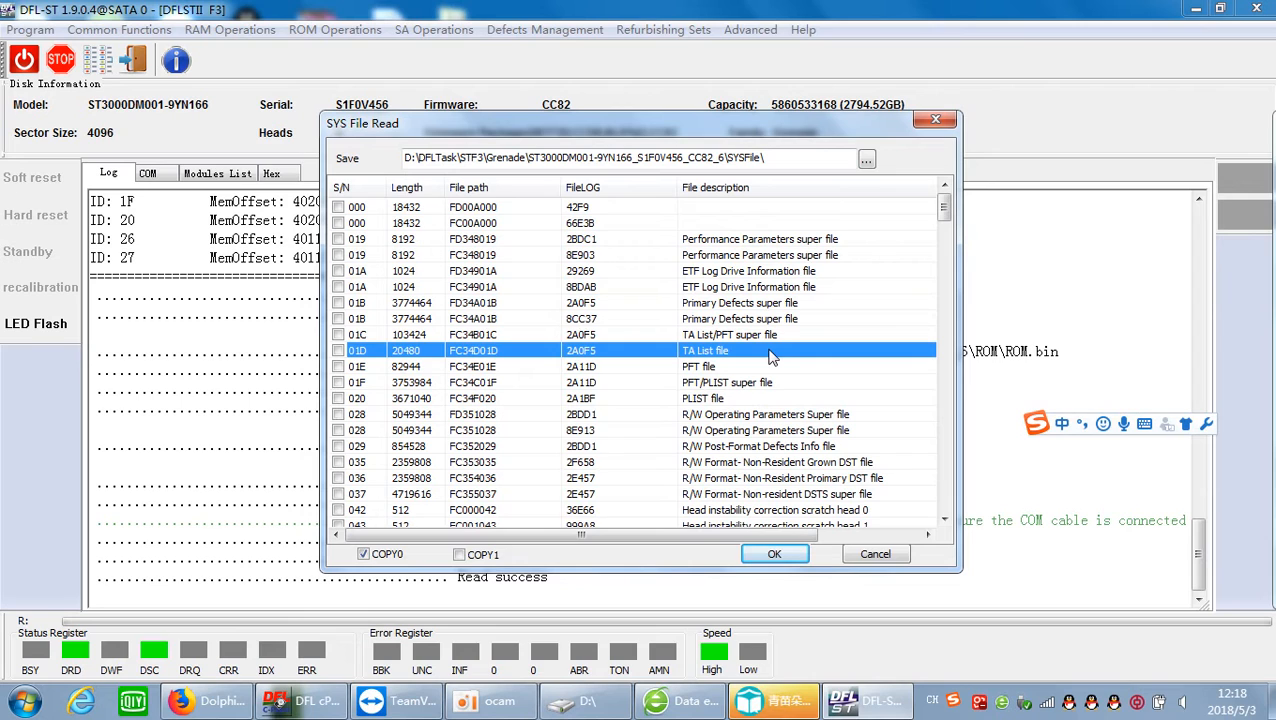
{"action": "scroll", "scroll_direction": "down", "scroll_amount": 3}
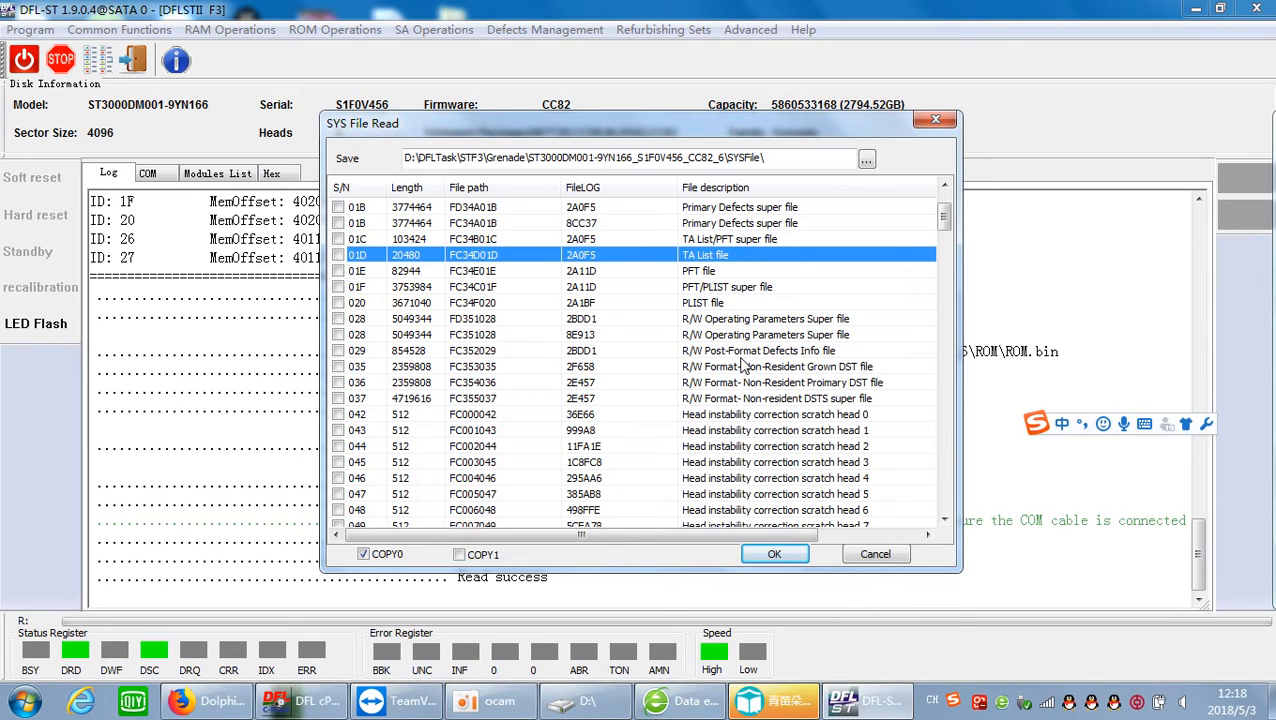
{"action": "scroll", "scroll_direction": "up", "scroll_amount": 3}
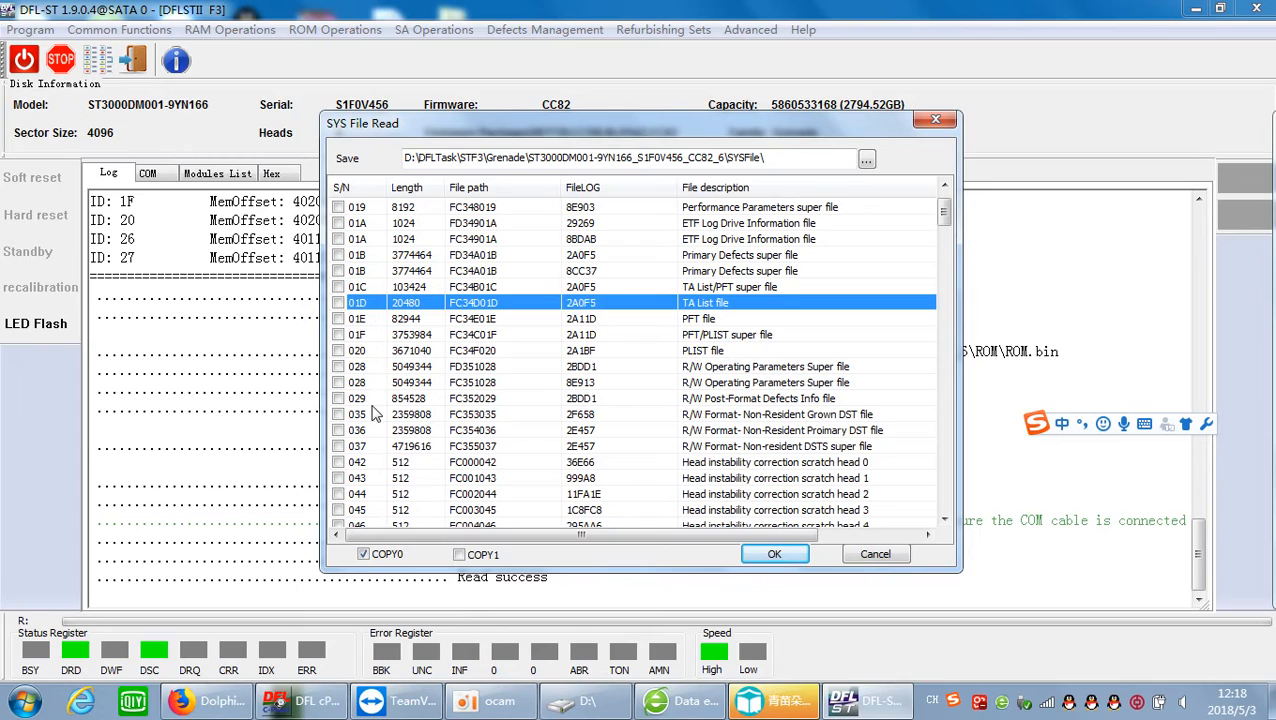
{"action": "left_click", "coordinate": [338, 256]}
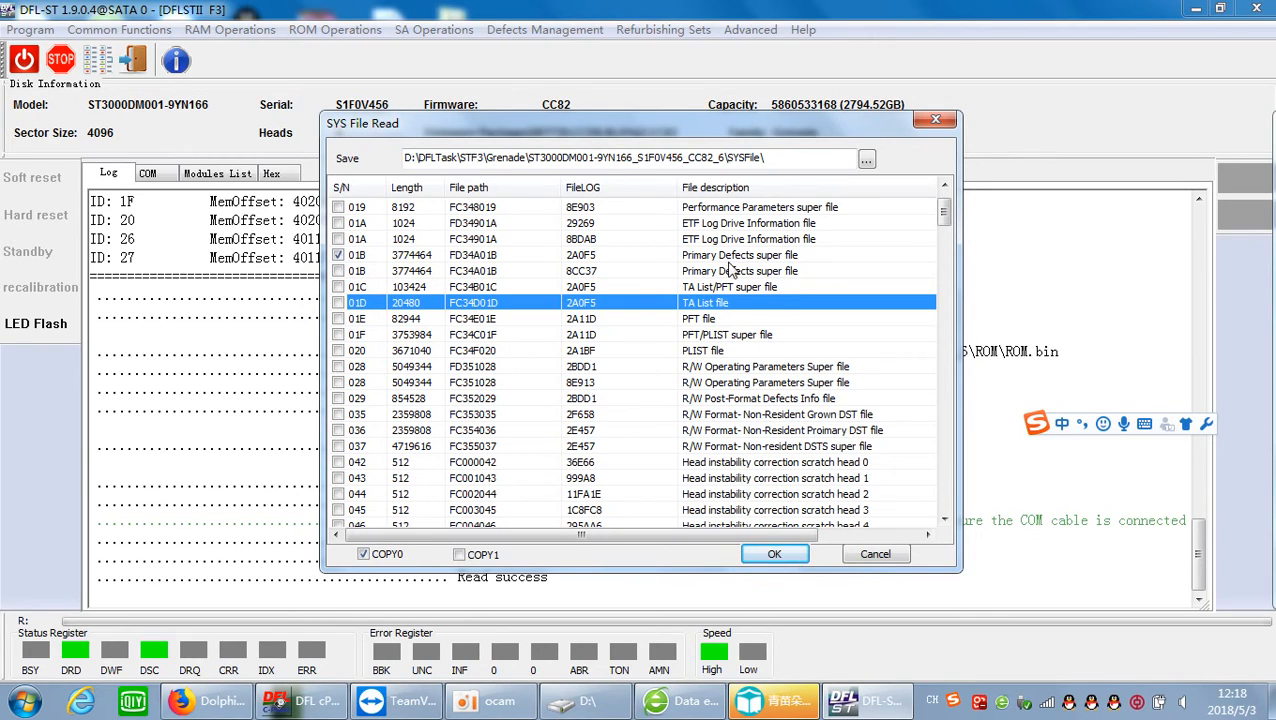
{"action": "mouse_move", "coordinate": [730, 284]}
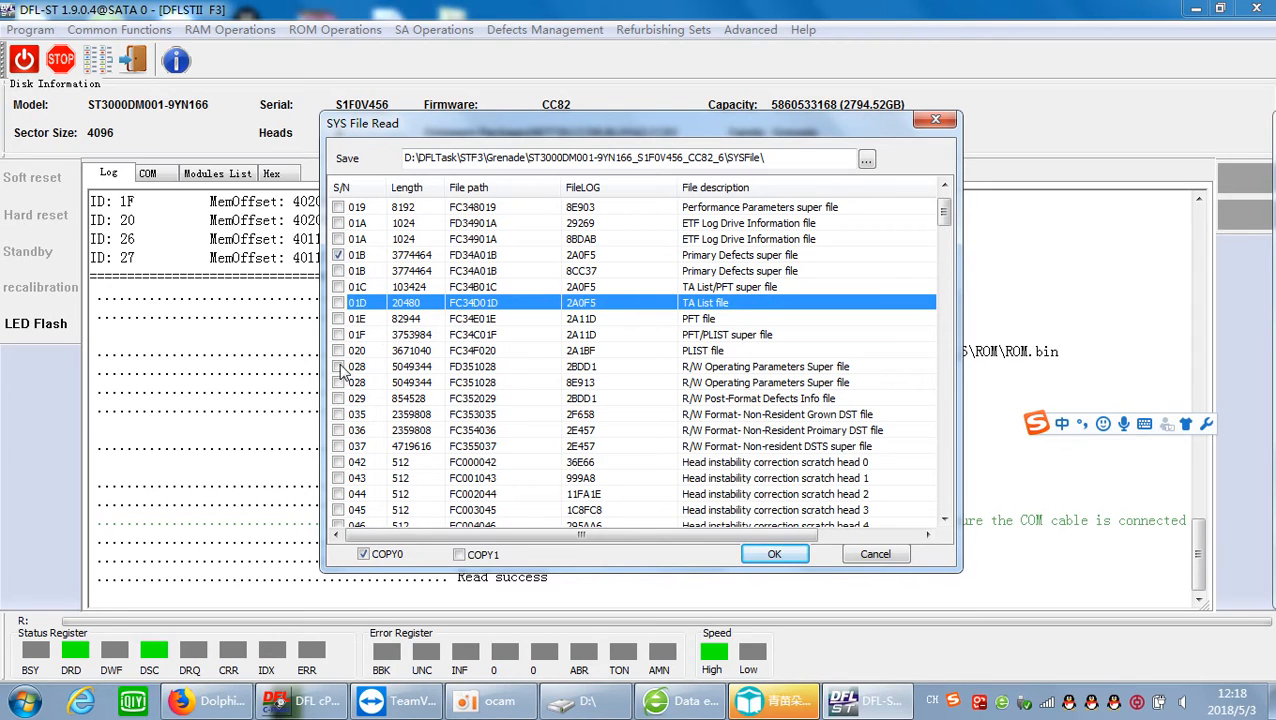
{"action": "left_click", "coordinate": [338, 366]}
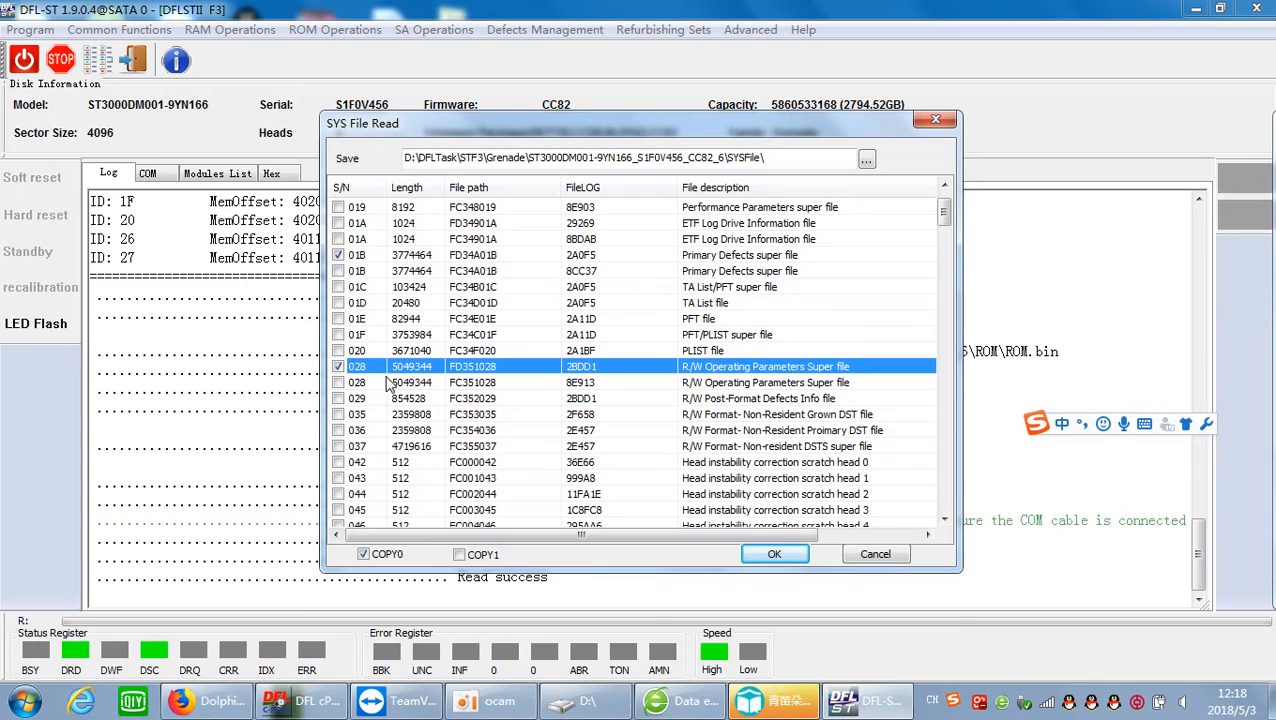
{"action": "scroll", "scroll_direction": "down", "scroll_amount": 3}
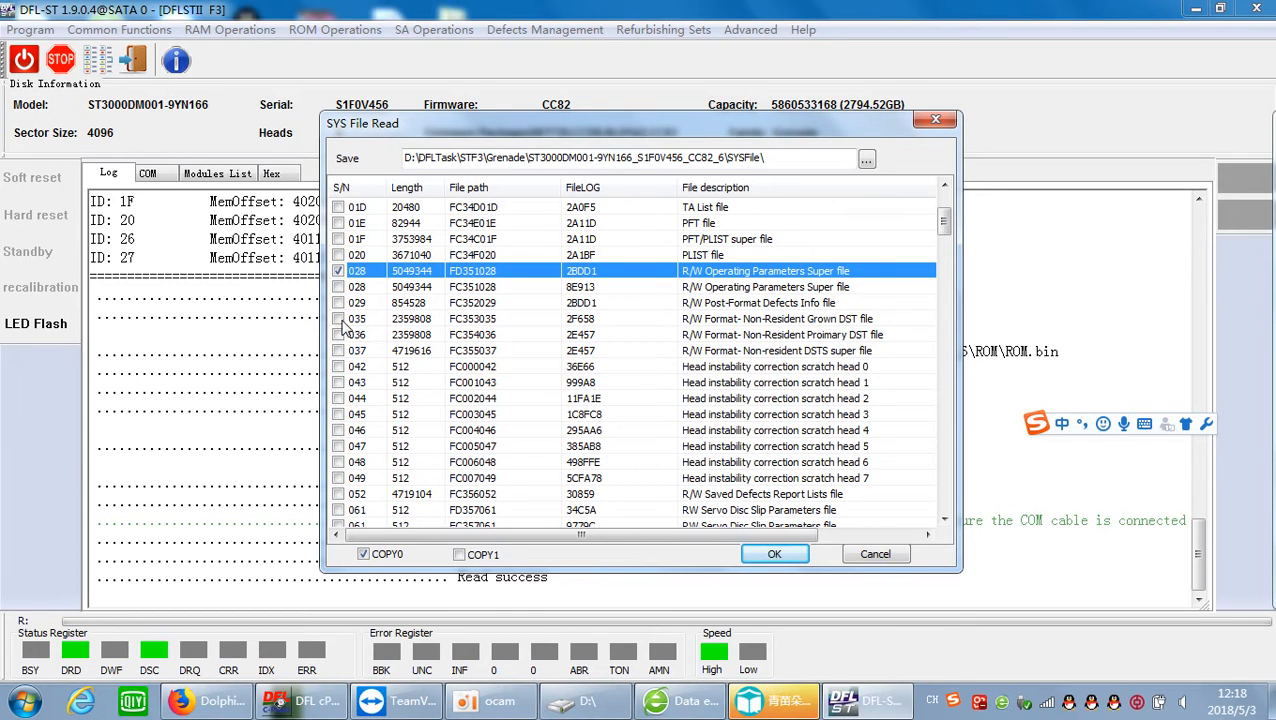
{"action": "left_click", "coordinate": [338, 318]}
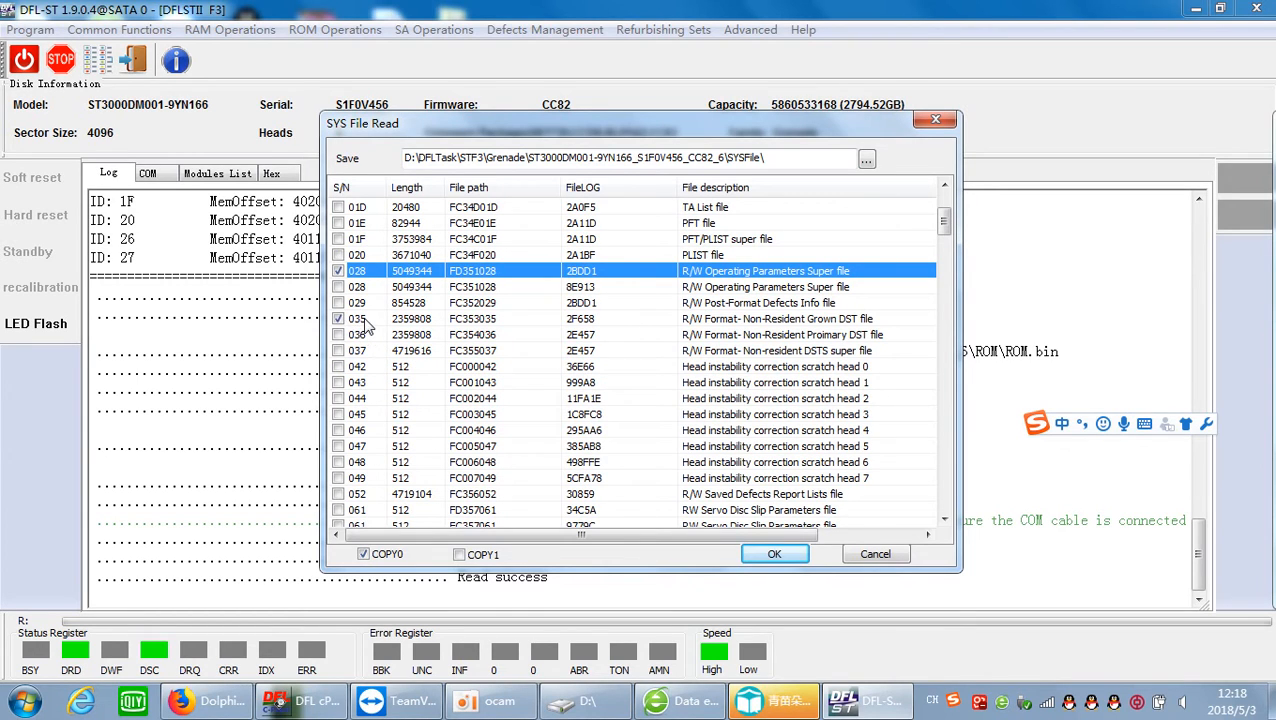
{"action": "mouse_move", "coordinate": [364, 330]}
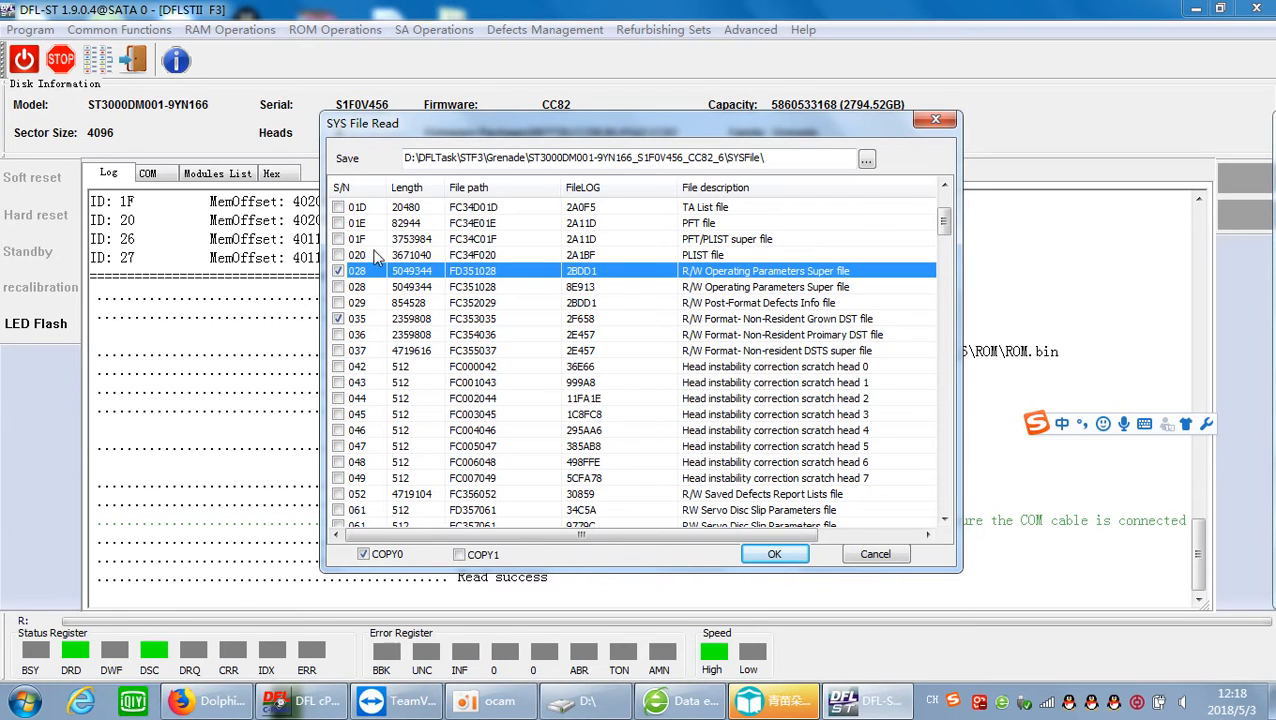
{"action": "scroll", "scroll_direction": "up", "scroll_amount": 3}
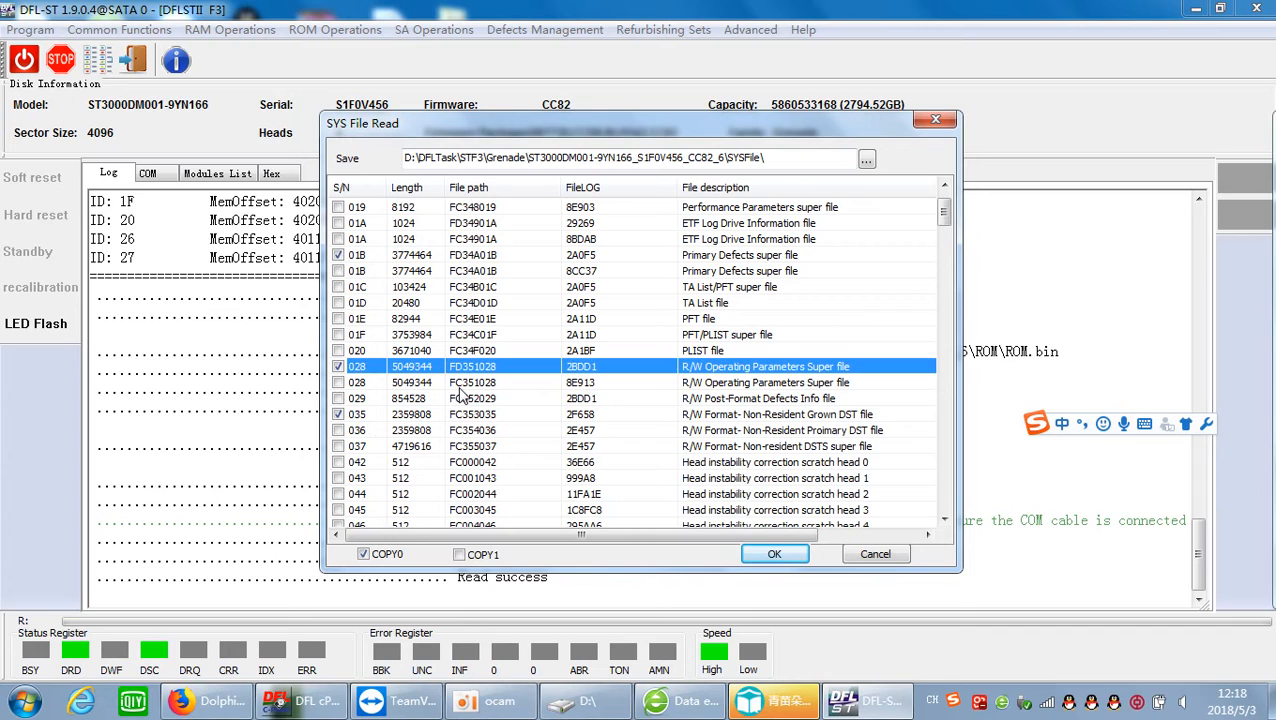
{"action": "mouse_move", "coordinate": [432, 426]}
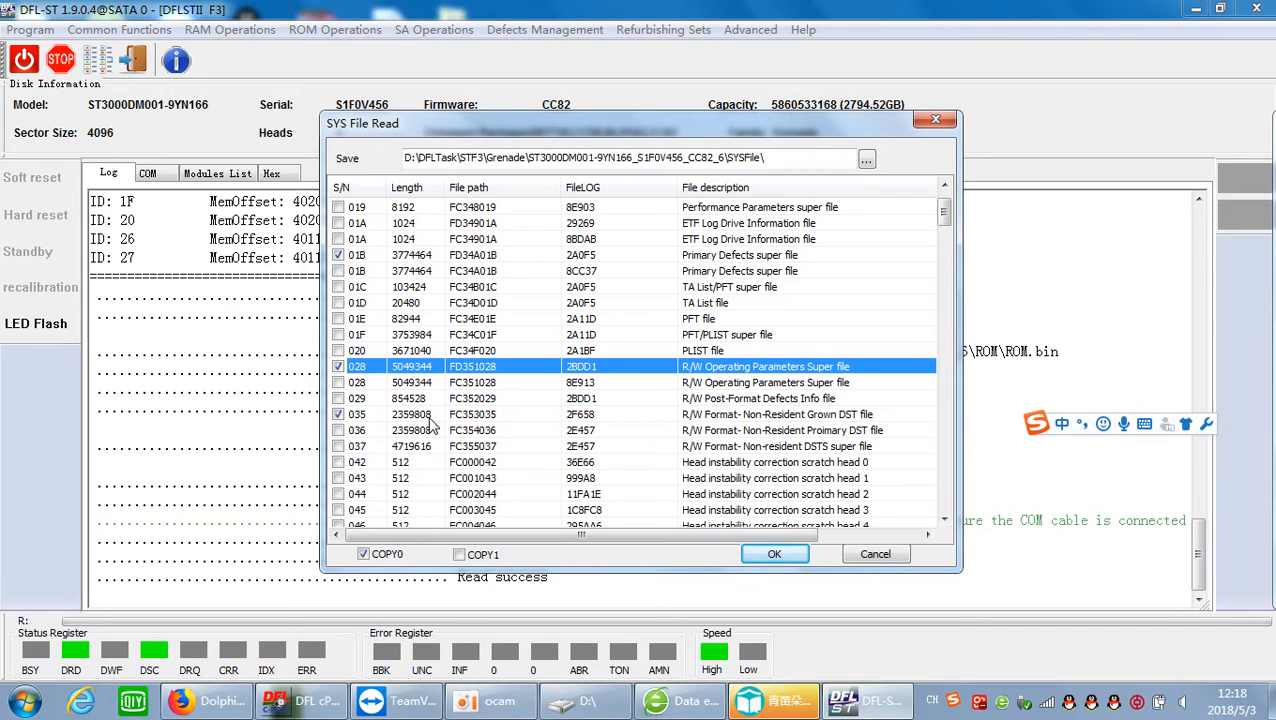
{"action": "scroll", "scroll_direction": "down", "scroll_amount": 3}
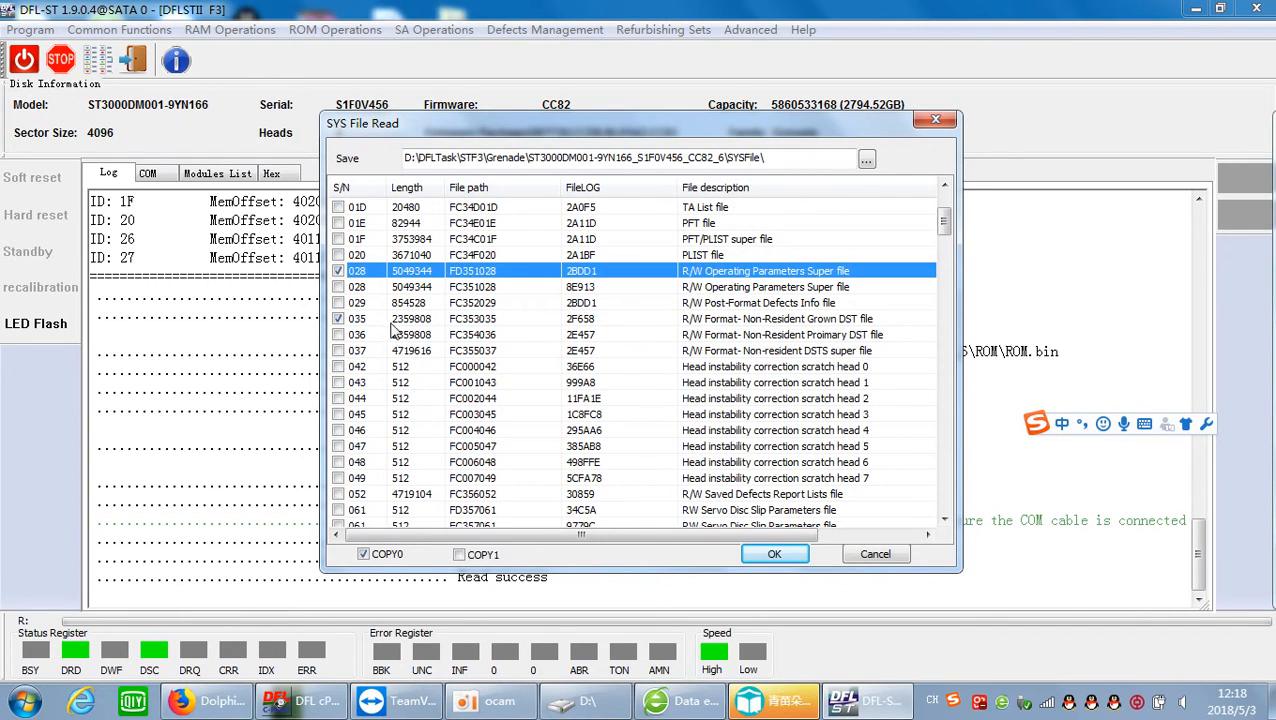
{"action": "scroll", "scroll_direction": "up", "scroll_amount": 3}
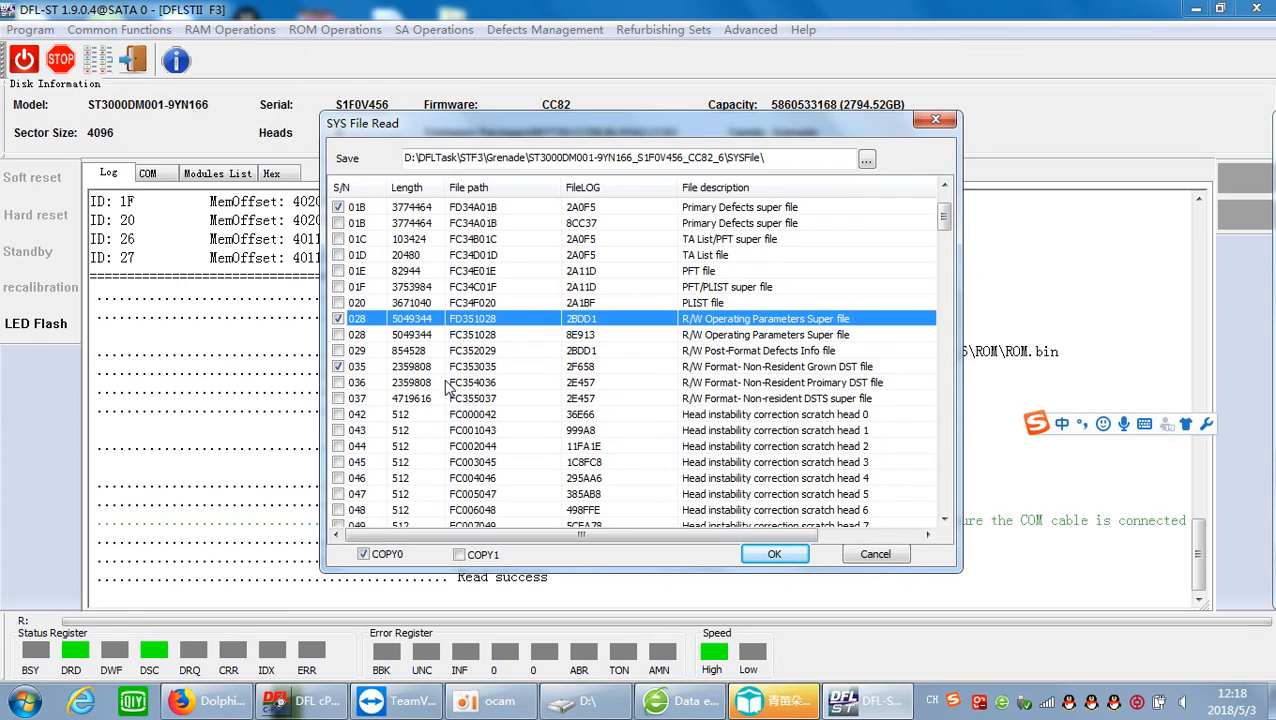
Step: Add file 093 Saved Mode Global Data to the selection and read the chosen SYS files
{"action": "scroll", "scroll_direction": "down", "scroll_amount": 3}
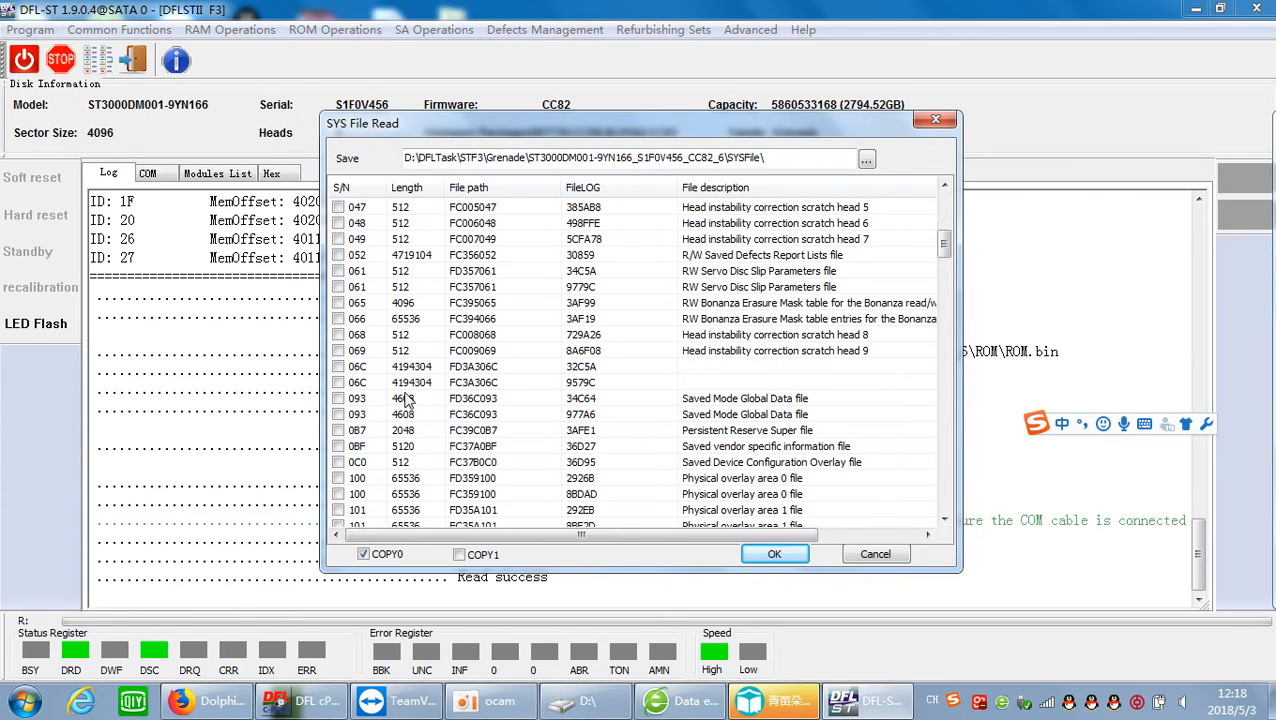
{"action": "scroll", "scroll_direction": "down", "scroll_amount": 3}
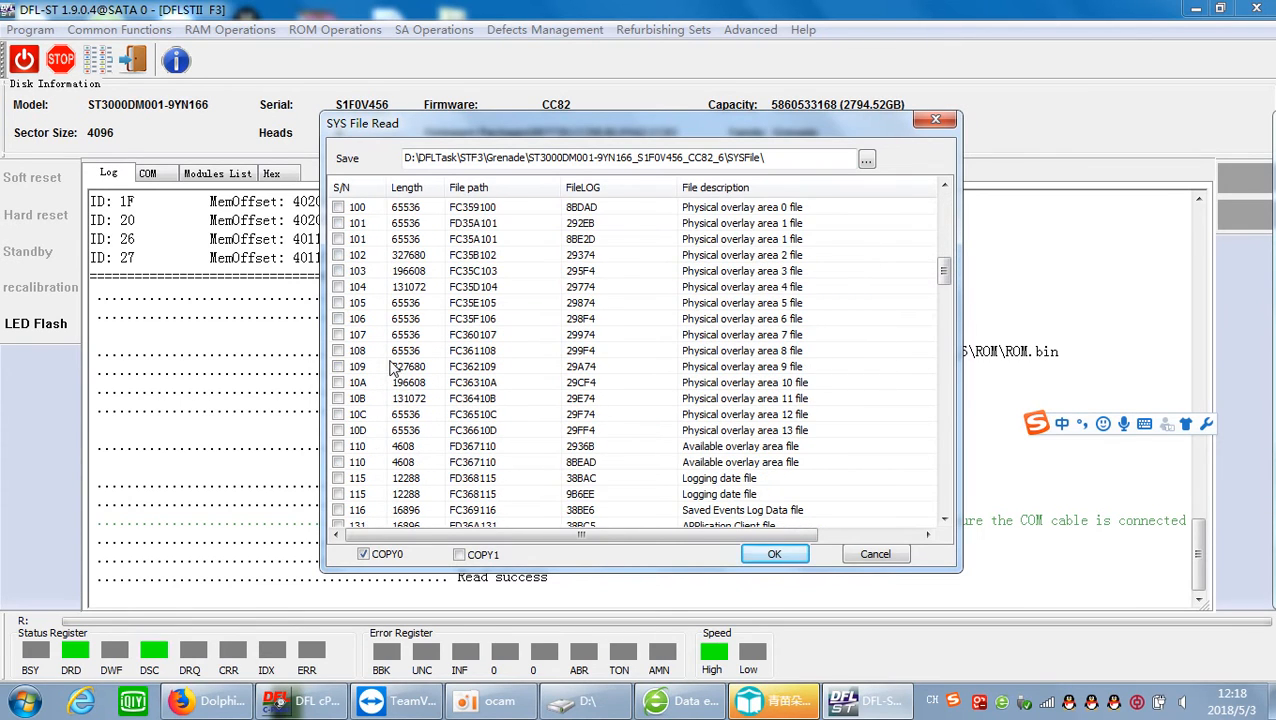
{"action": "scroll", "scroll_direction": "down", "scroll_amount": 3}
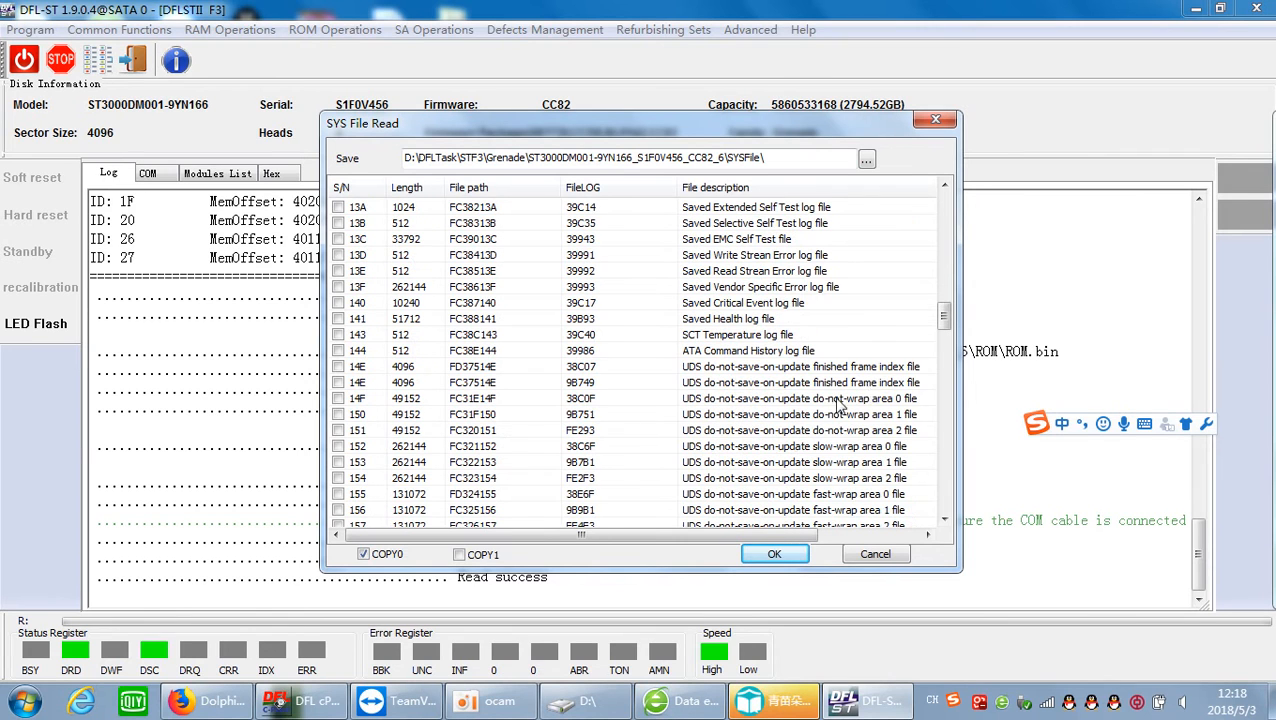
{"action": "scroll", "scroll_direction": "up", "scroll_amount": 3}
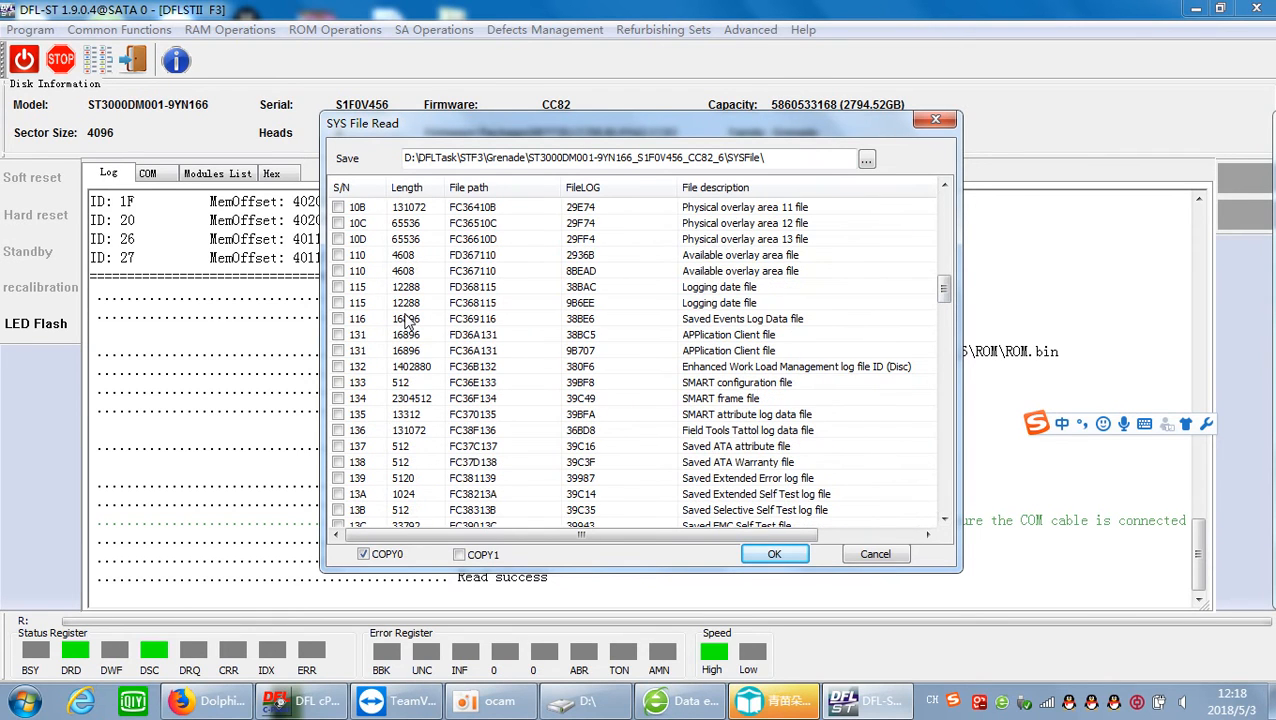
{"action": "scroll", "scroll_direction": "up", "scroll_amount": 3}
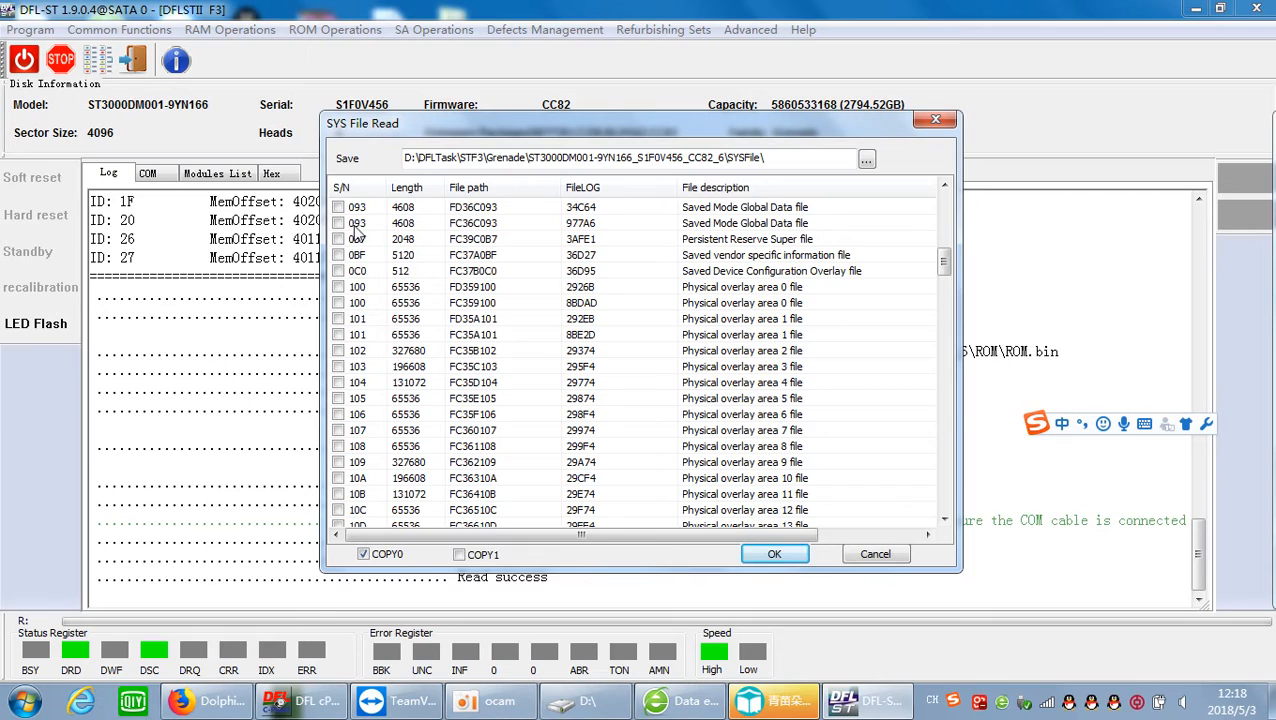
{"action": "left_click", "coordinate": [338, 206]}
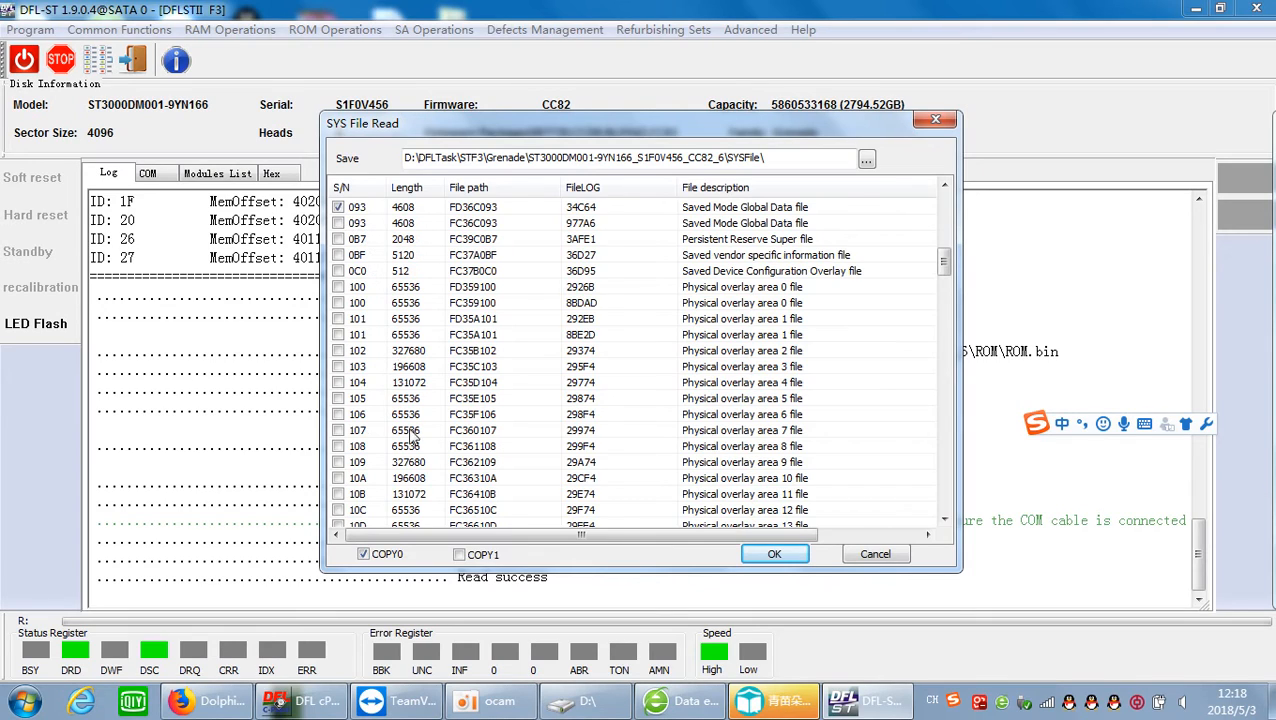
{"action": "scroll", "scroll_direction": "down", "scroll_amount": 3}
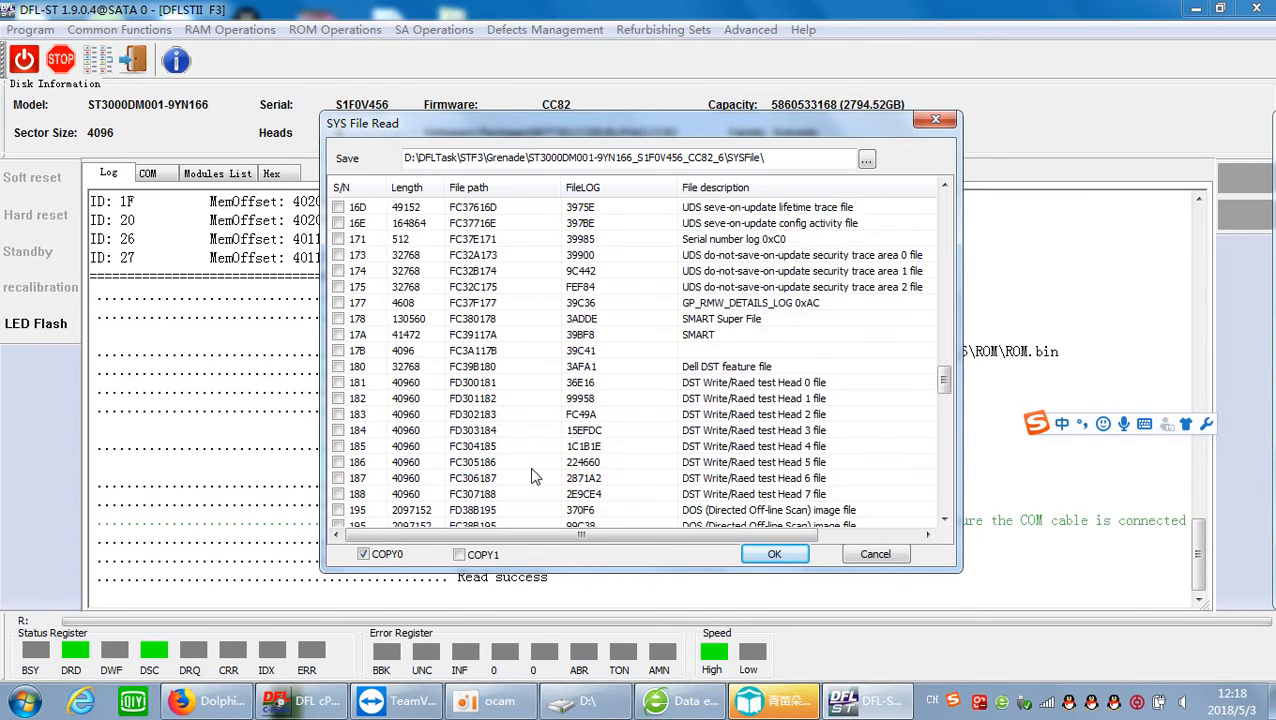
{"action": "scroll", "scroll_direction": "down", "scroll_amount": 3}
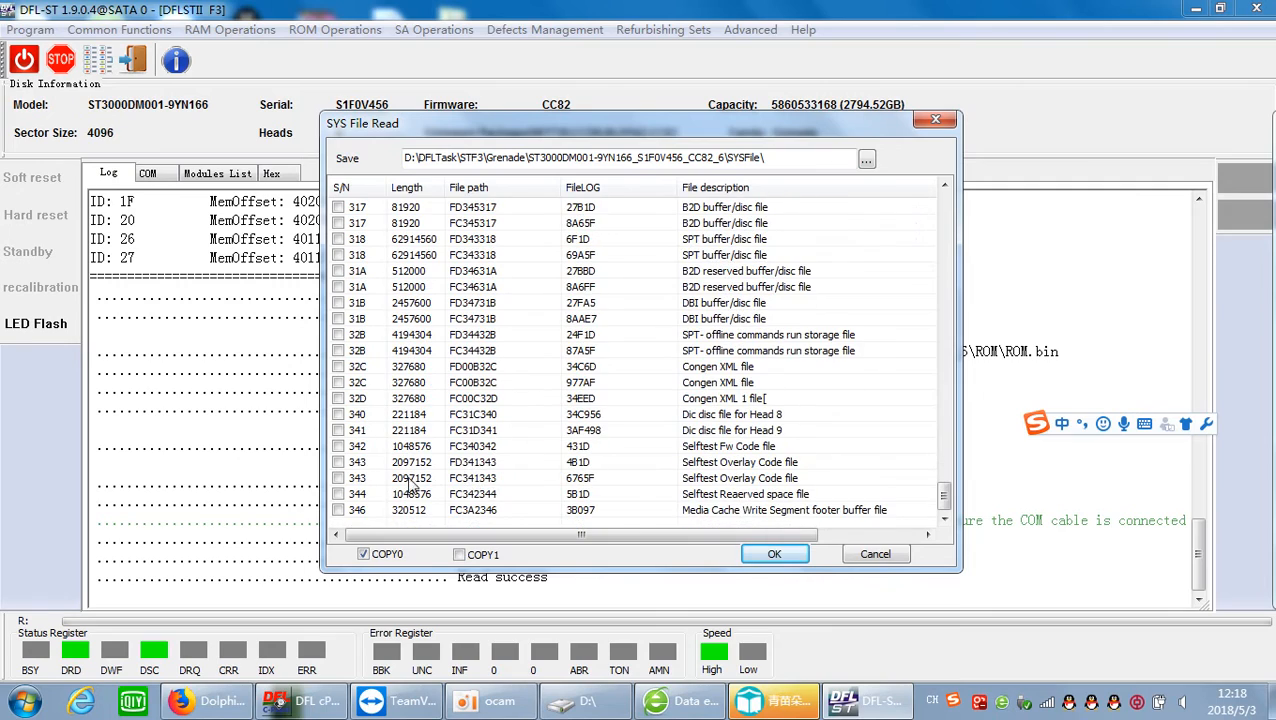
{"action": "scroll", "scroll_direction": "up", "scroll_amount": 3}
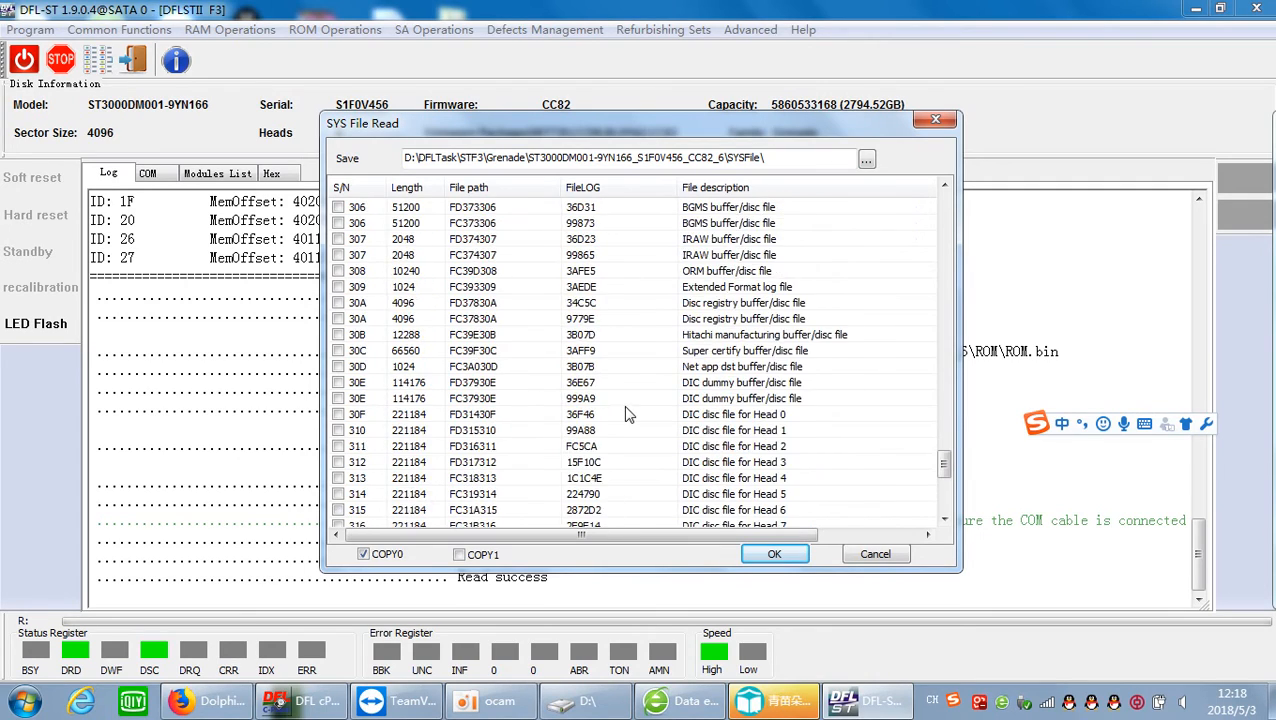
{"action": "left_click", "coordinate": [774, 554]}
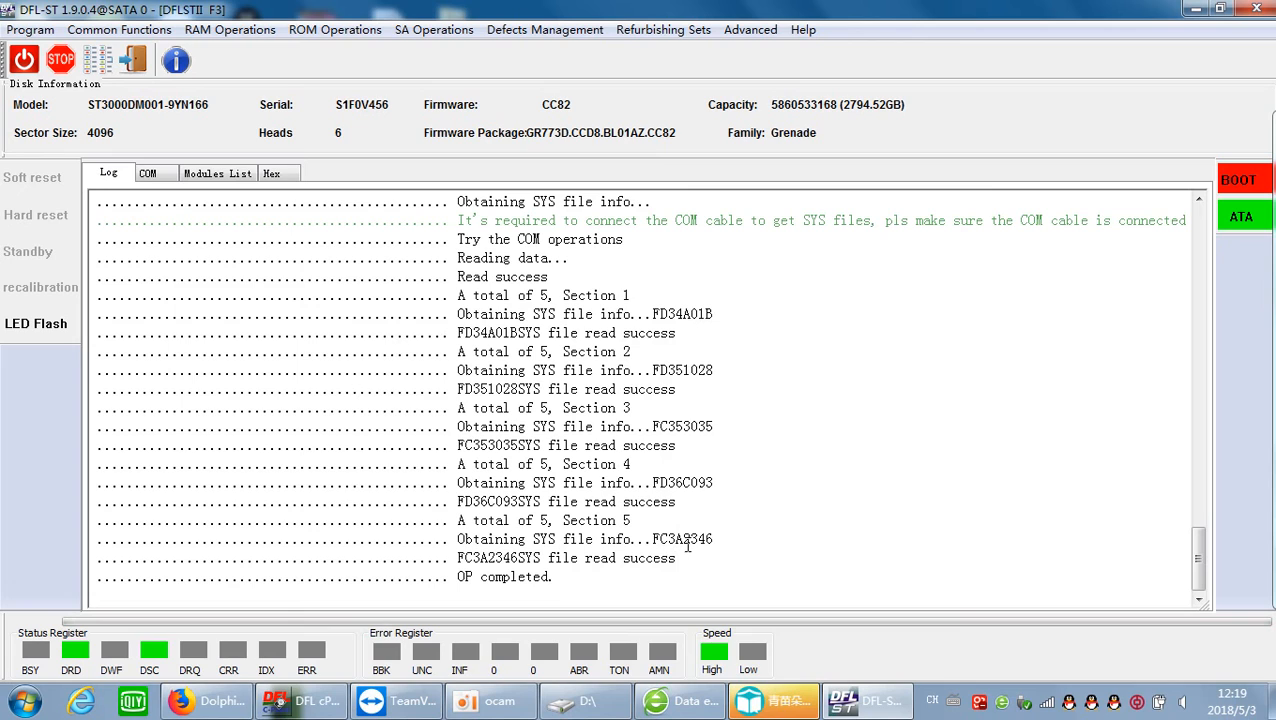
{"action": "mouse_move", "coordinate": [618, 342]}
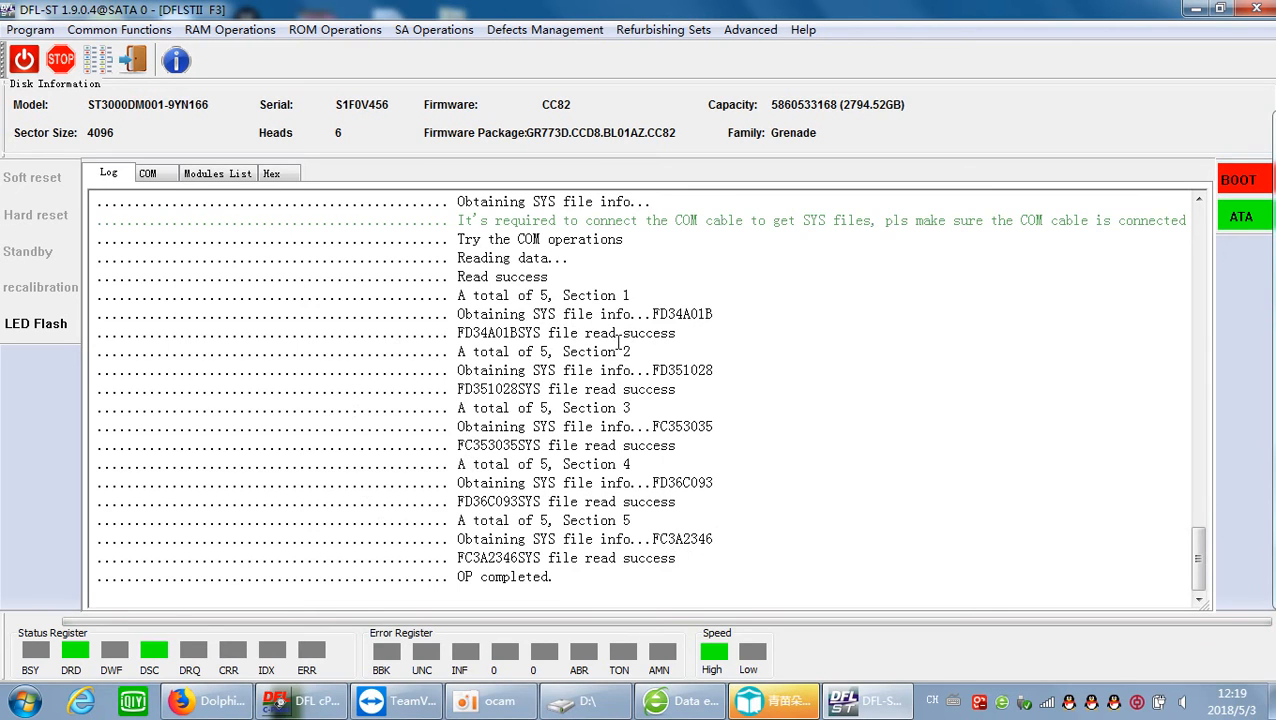
{"action": "left_click", "coordinate": [434, 30]}
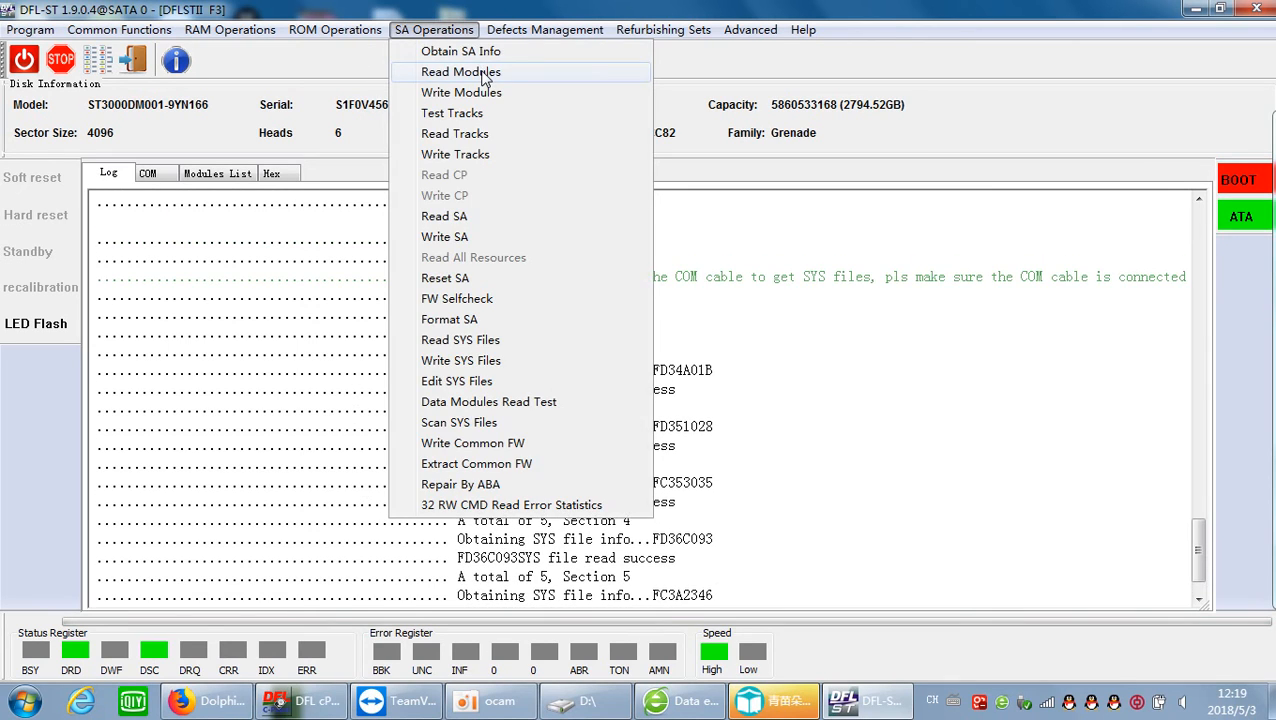
{"action": "left_click", "coordinate": [336, 30]}
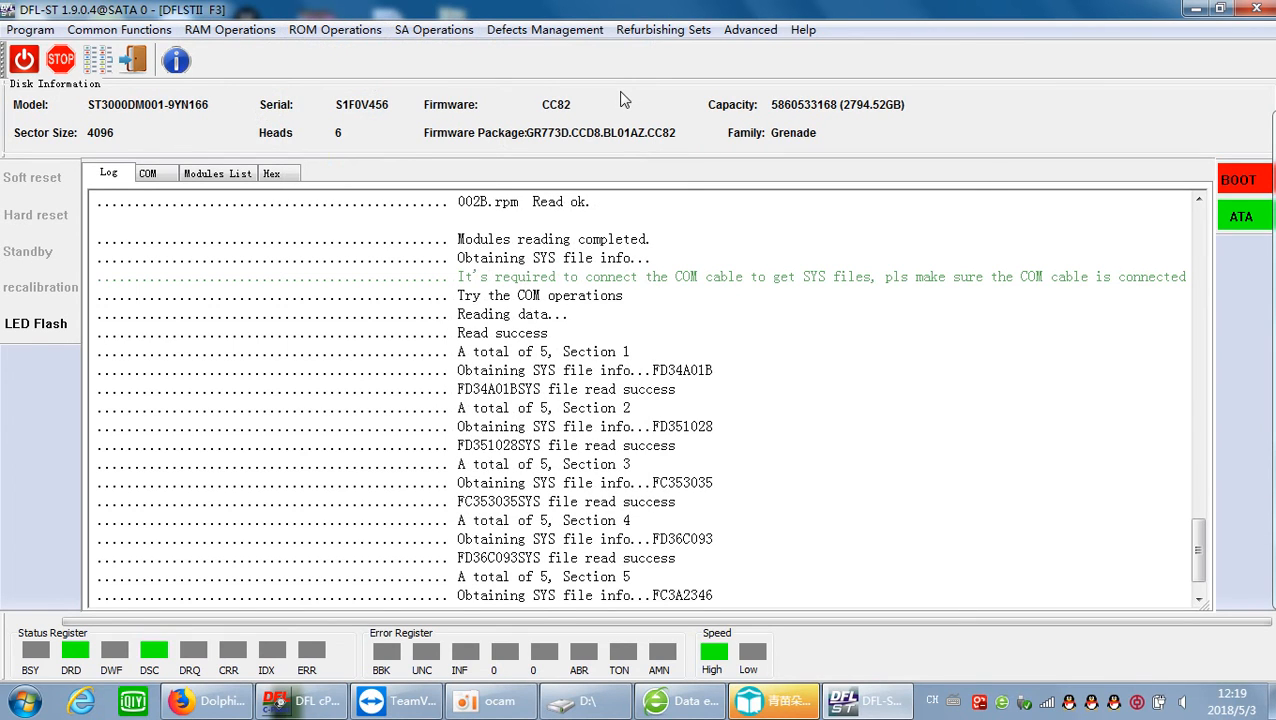
{"action": "mouse_move", "coordinate": [552, 124]}
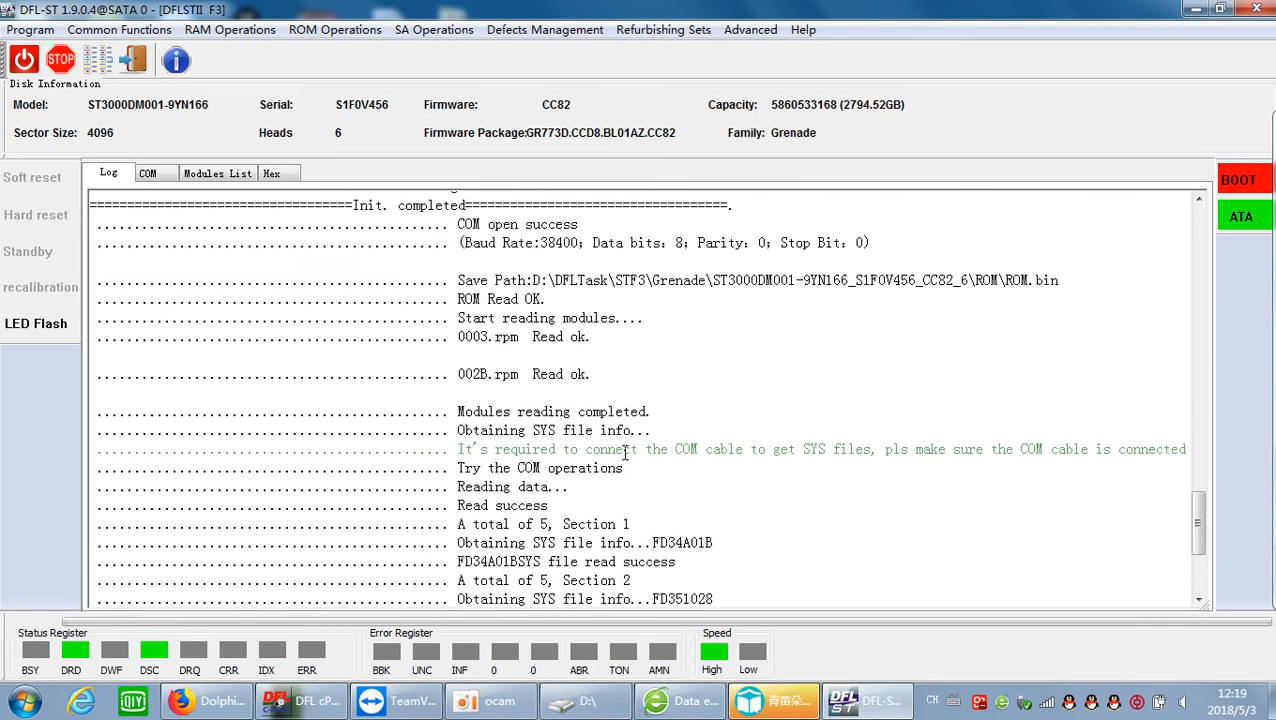
{"action": "scroll", "scroll_direction": "down", "scroll_amount": 3}
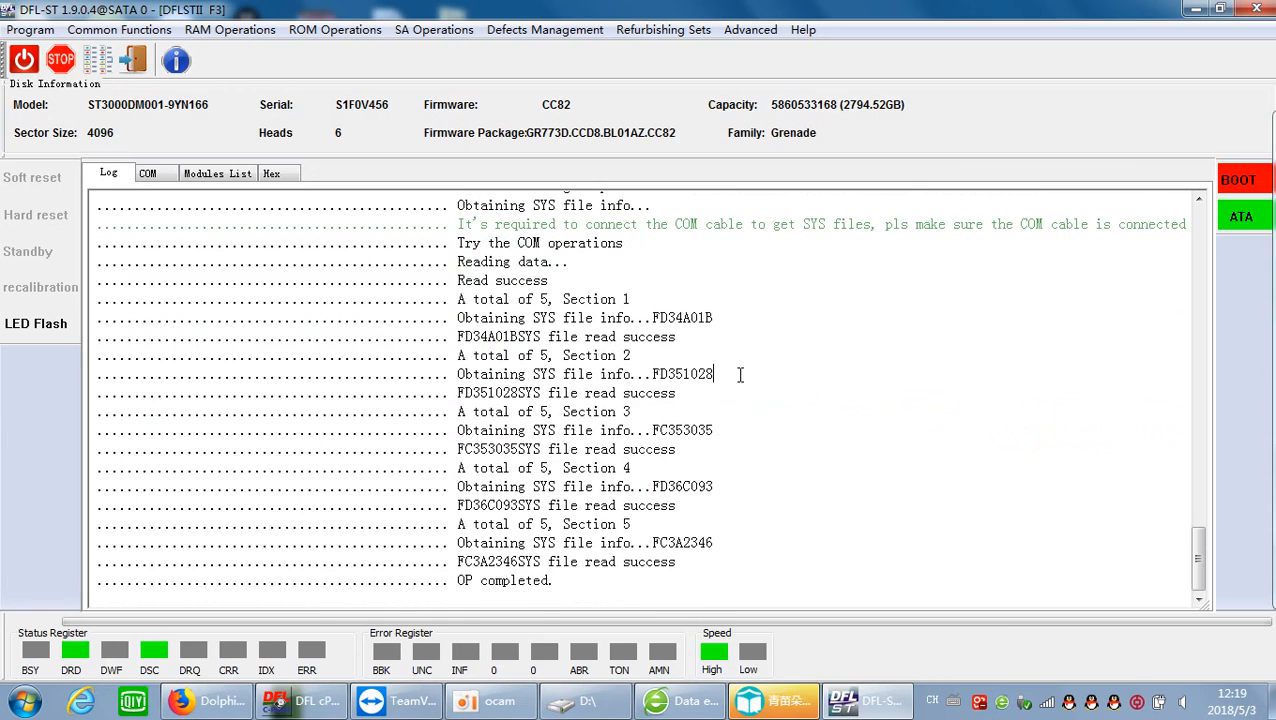
{"action": "left_click", "coordinate": [148, 172]}
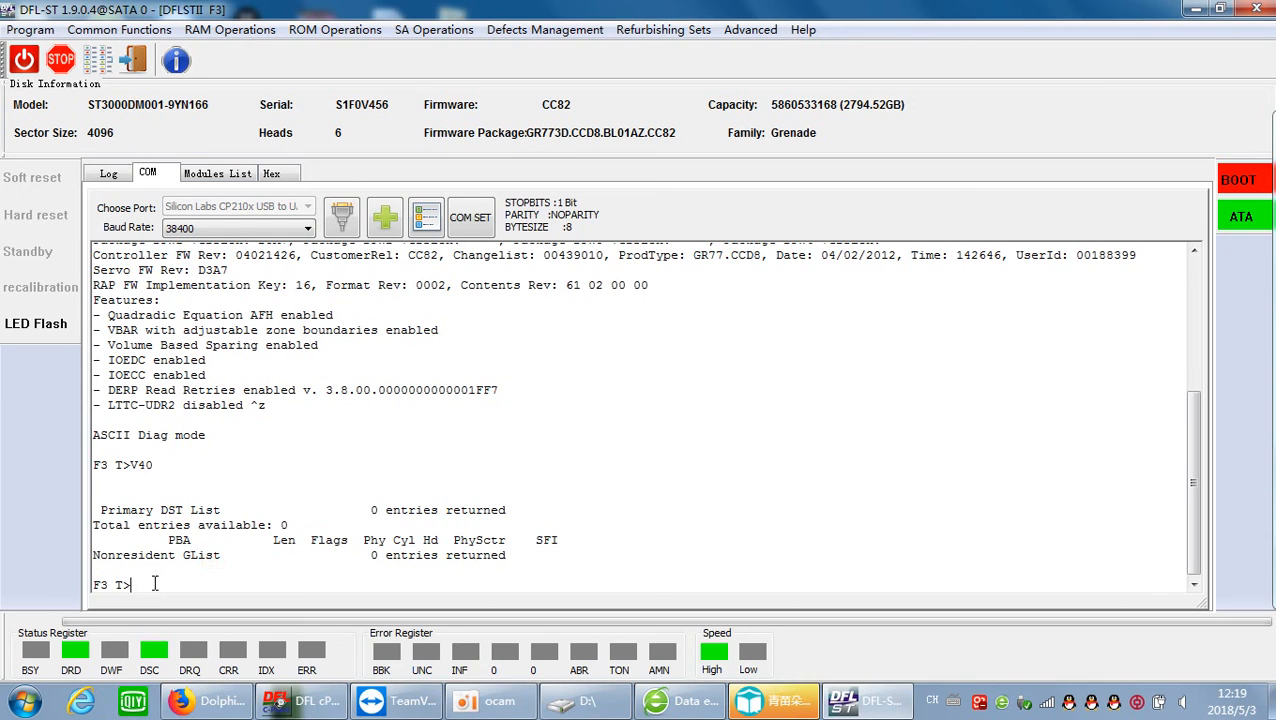
{"action": "mouse_move", "coordinate": [264, 424]}
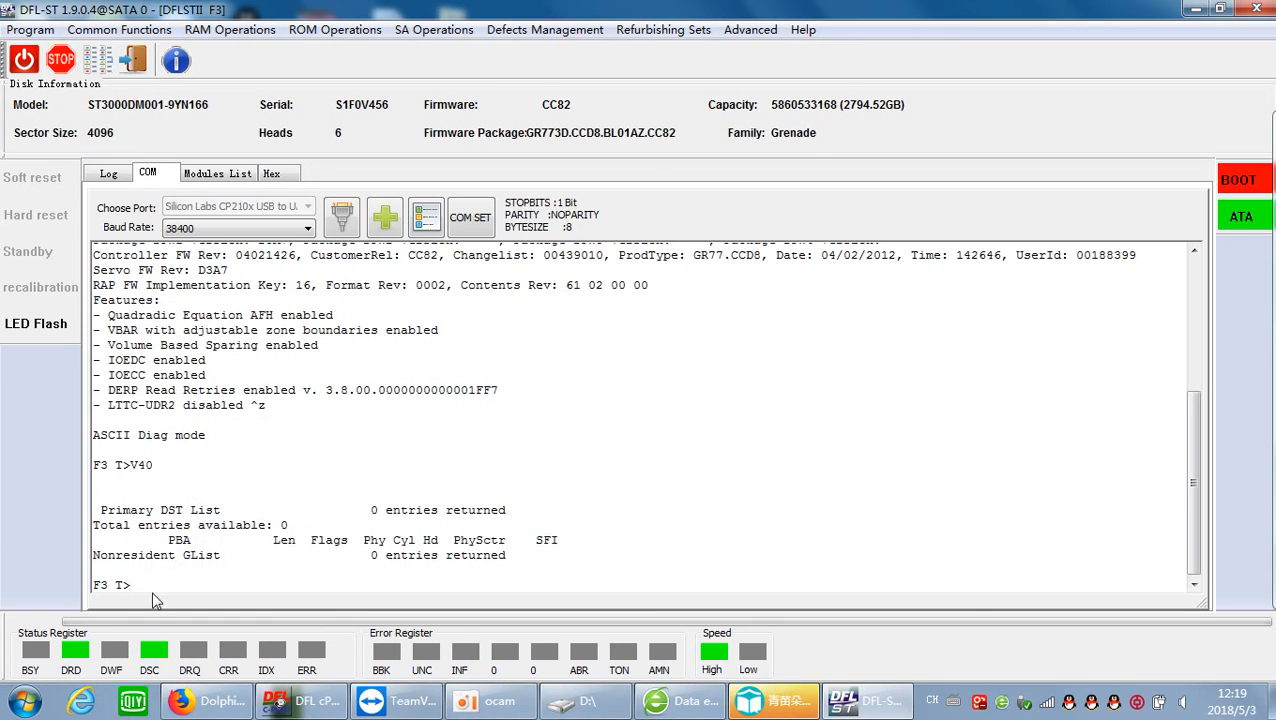
{"action": "mouse_move", "coordinate": [336, 30]}
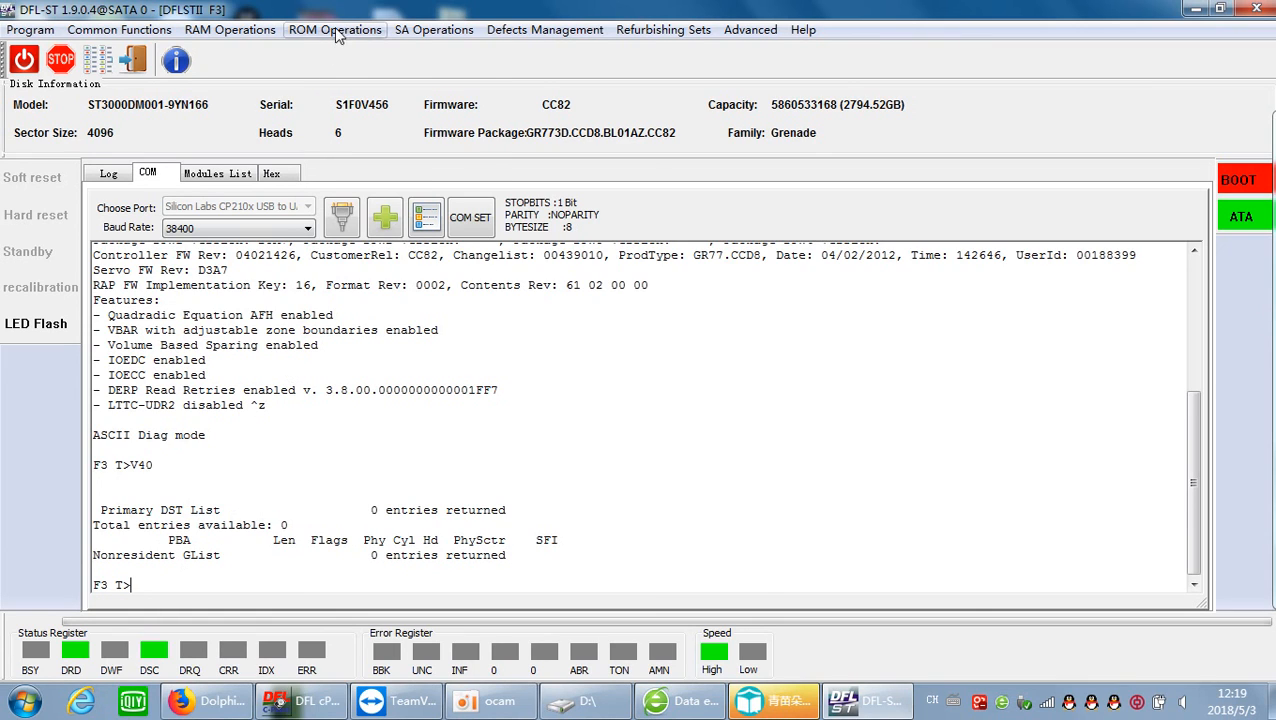
Step: Show the firmware Modules List and select module 0F, the DIC Dummy File
{"action": "left_click", "coordinate": [336, 30]}
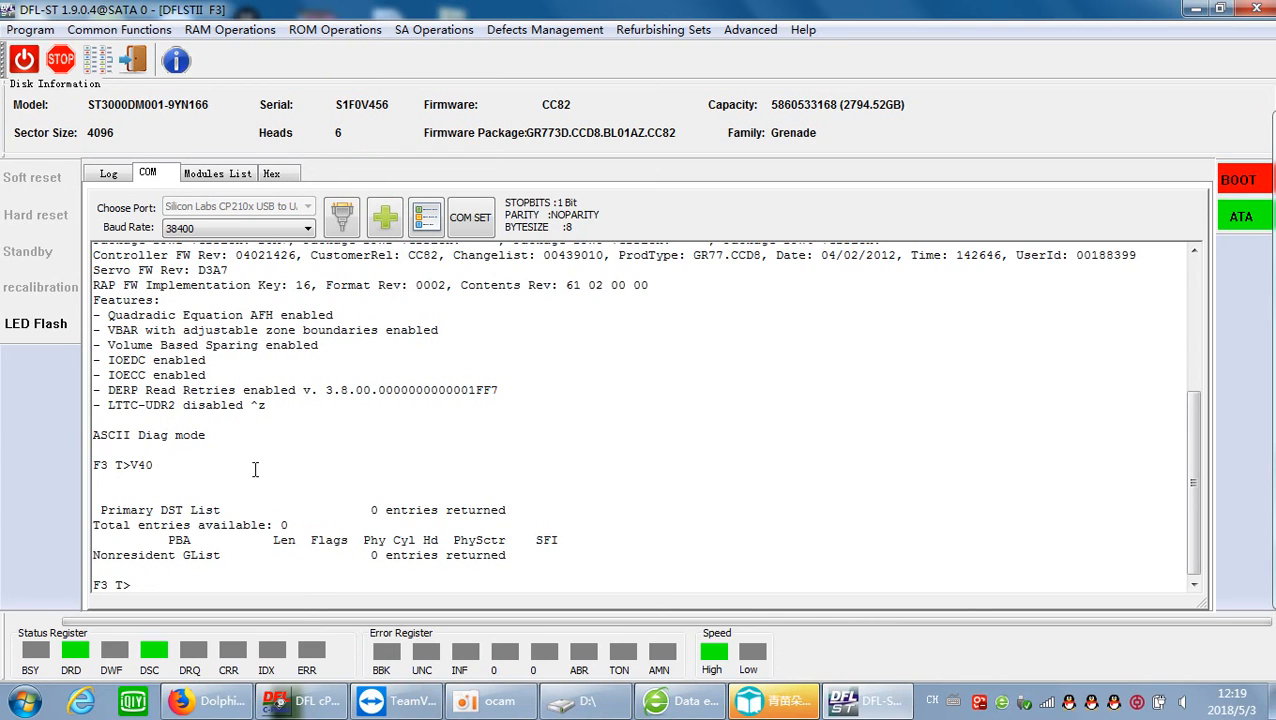
{"action": "left_click", "coordinate": [216, 172]}
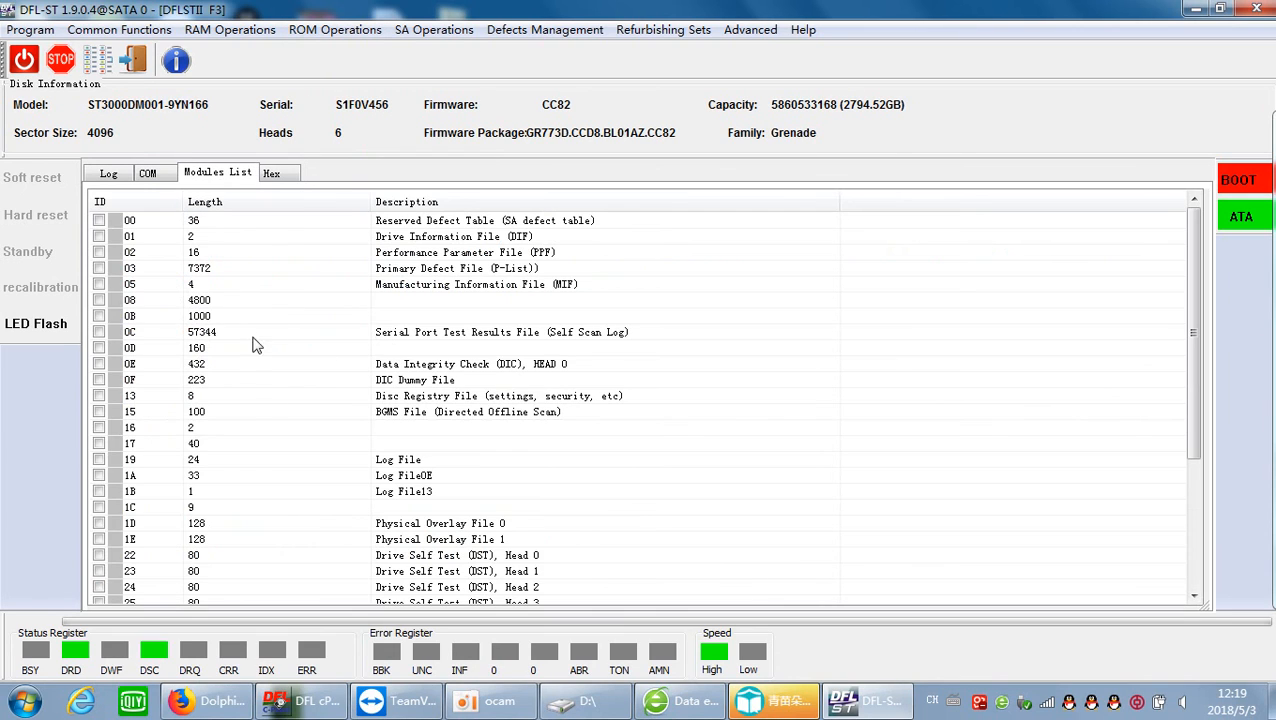
{"action": "left_click", "coordinate": [416, 380]}
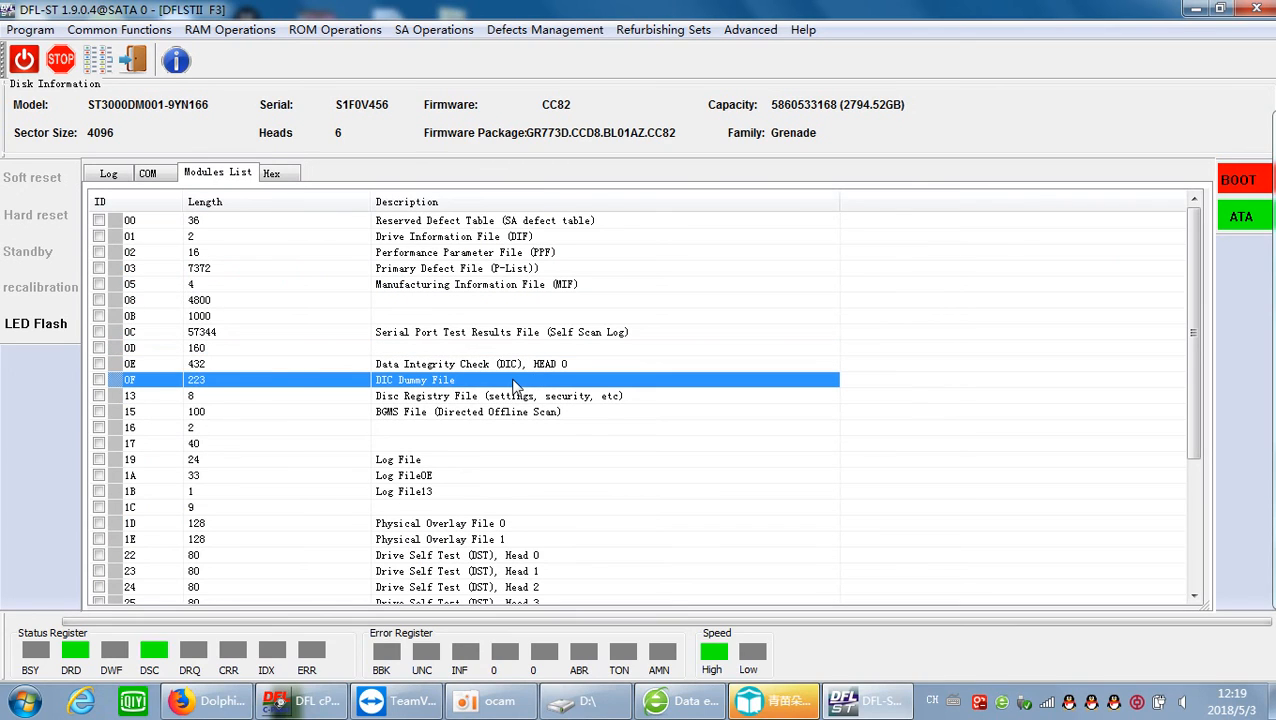